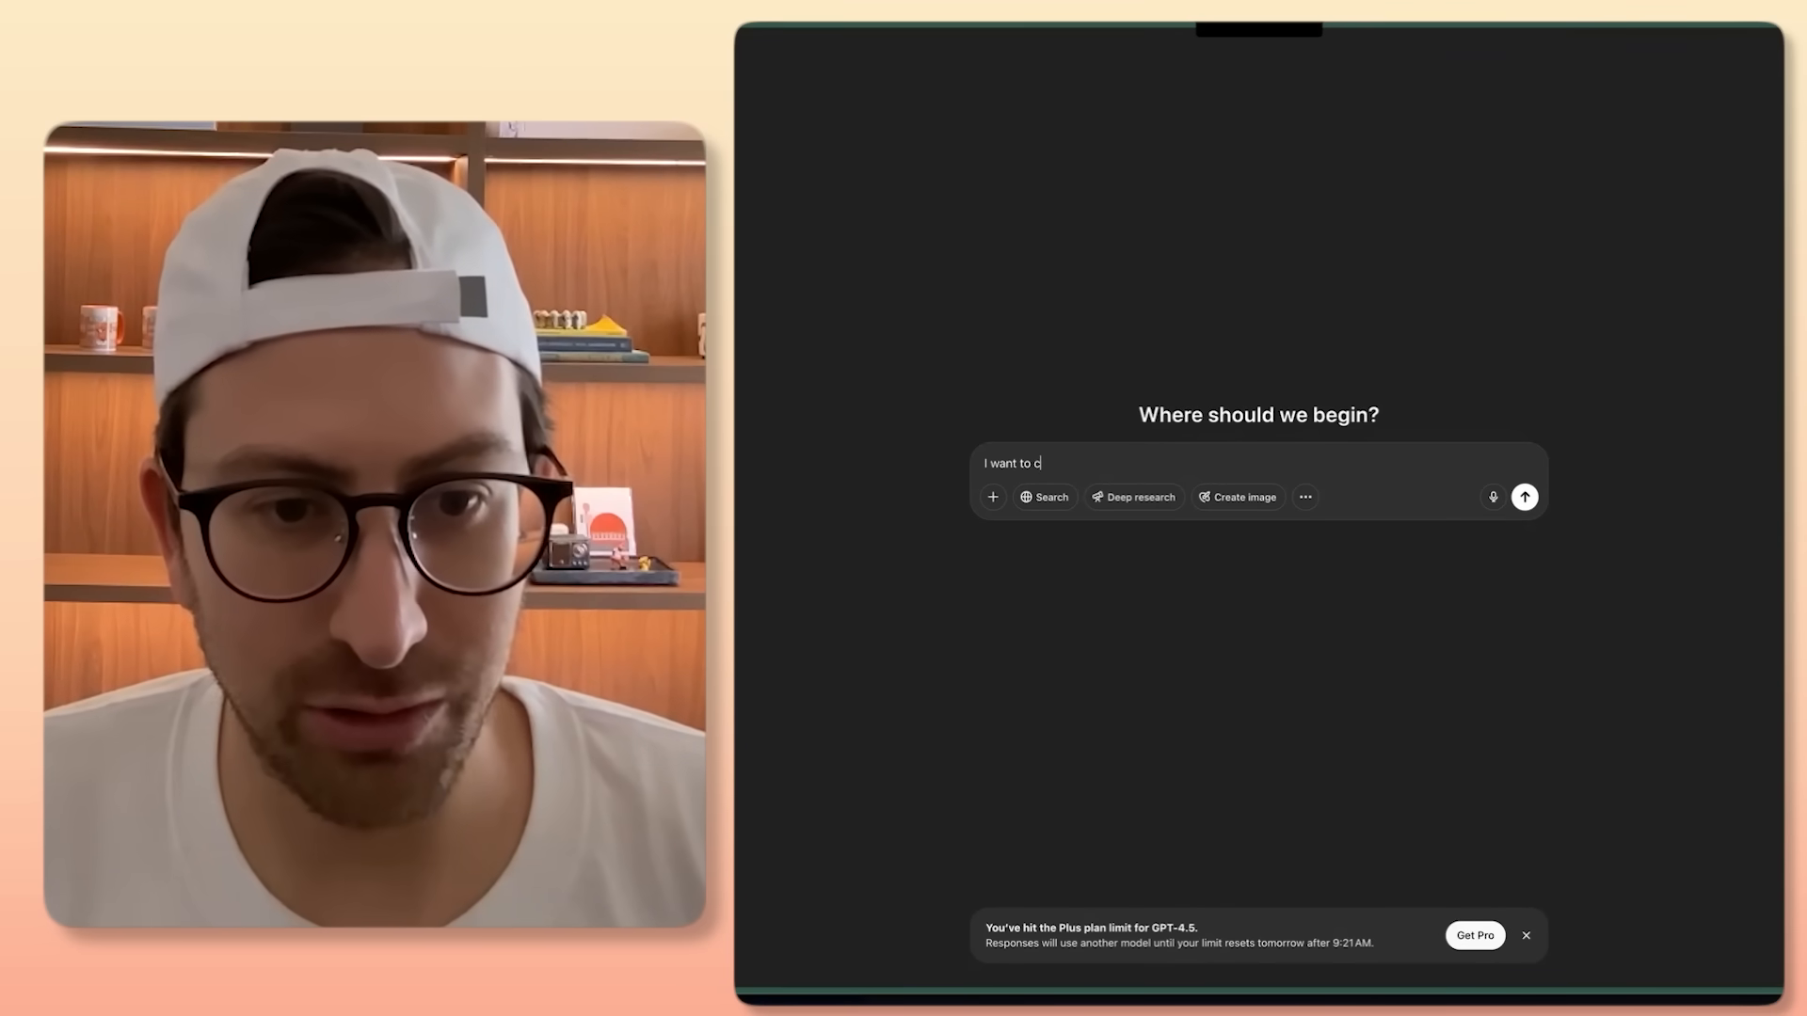
Step: Ask ChatGPT to help create a standout cold email for the design agency LCA
type("reate a cold email for my agency")
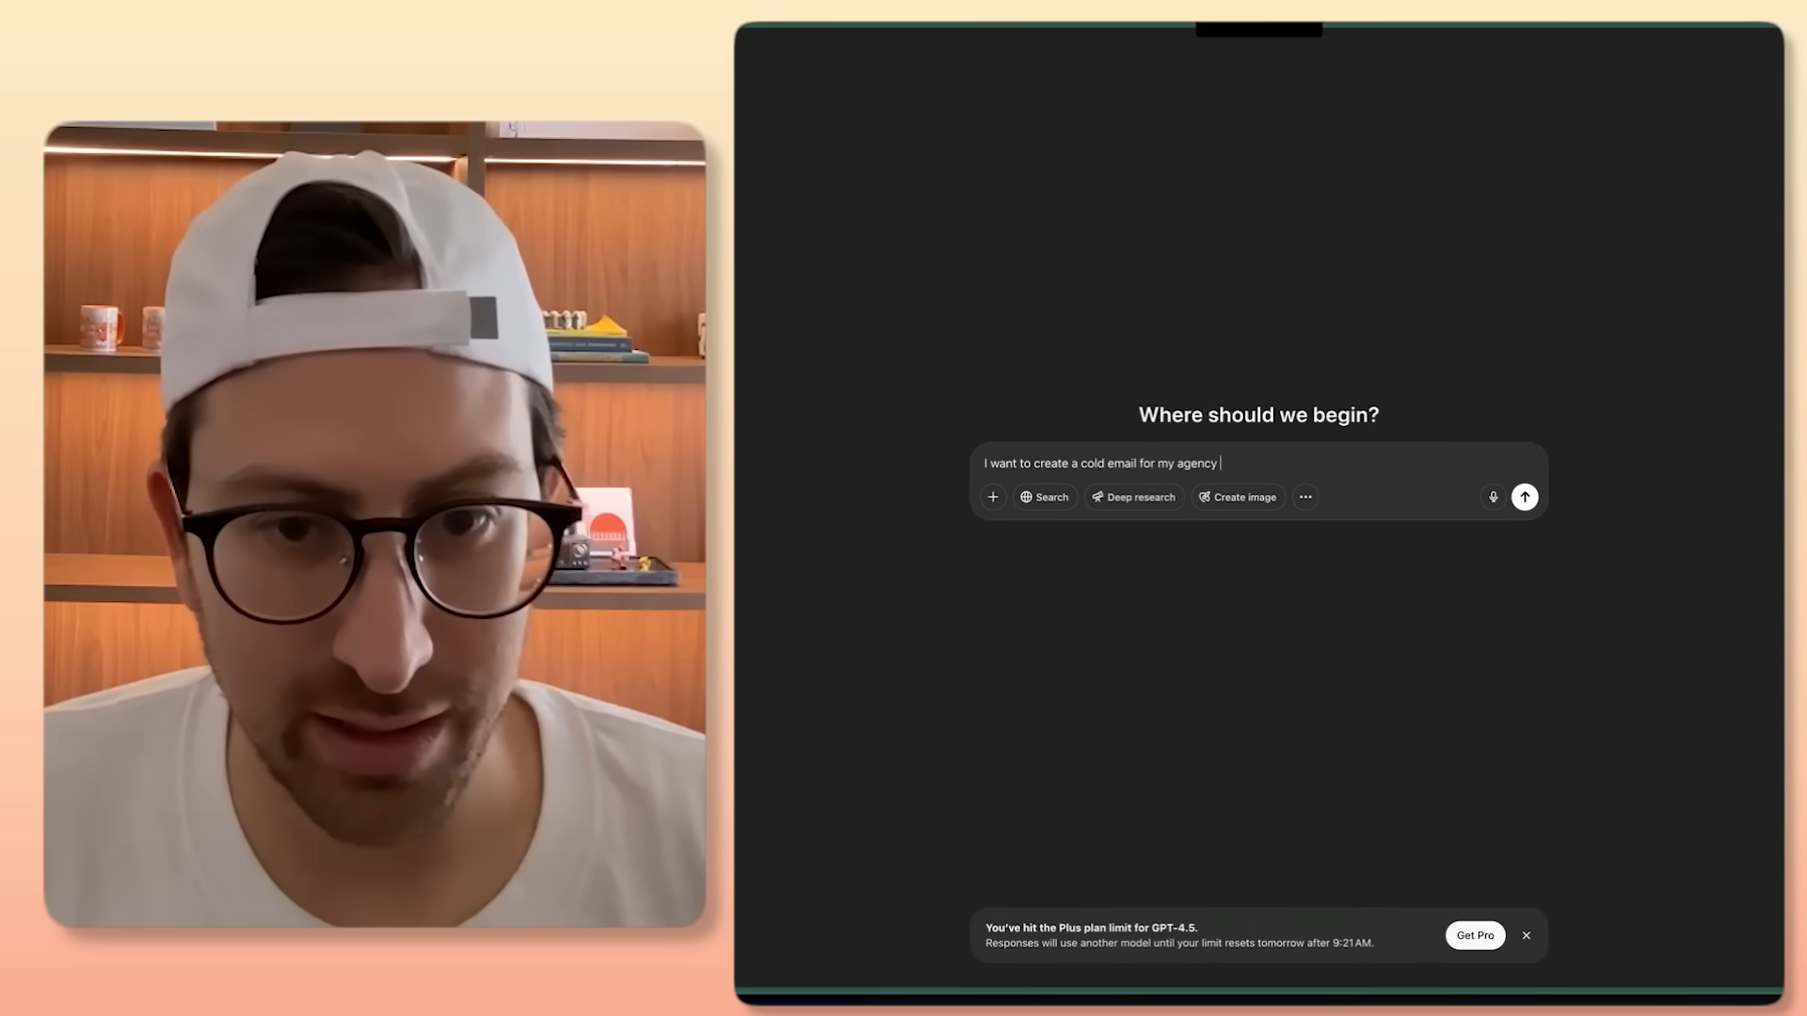
type("LCA.")
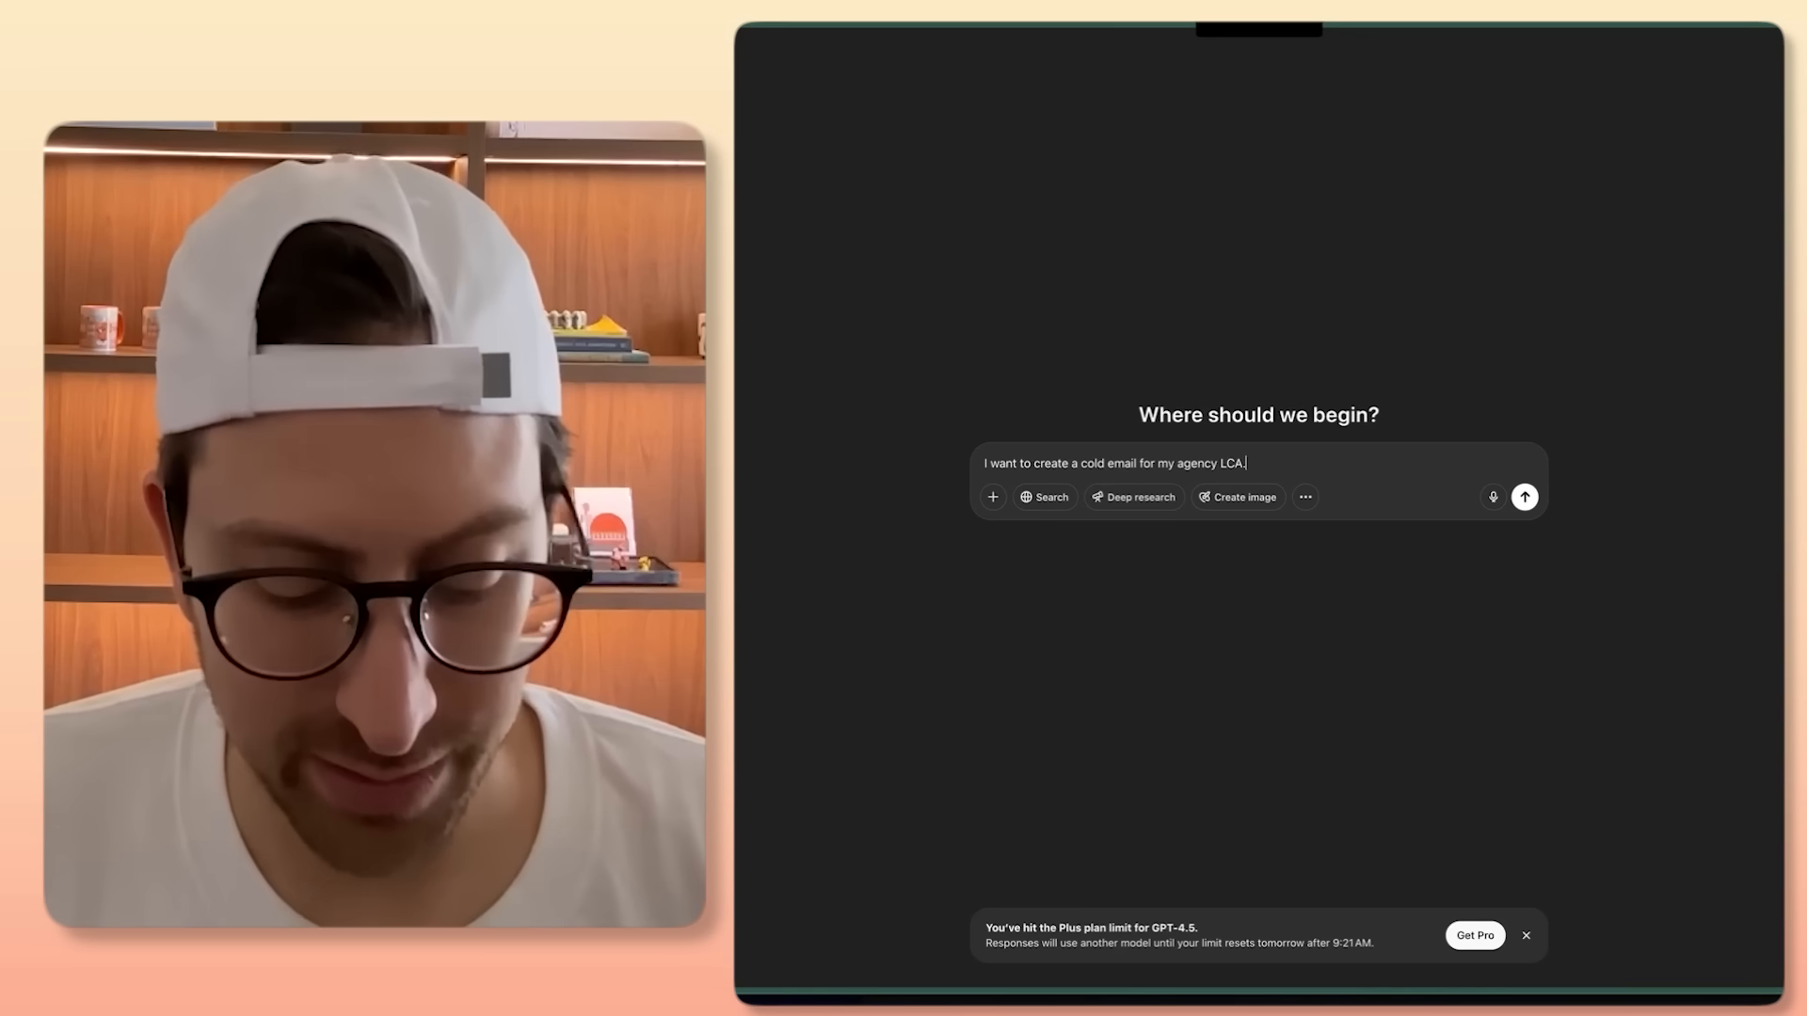
type("LCA is the premier design firm desinging AI")
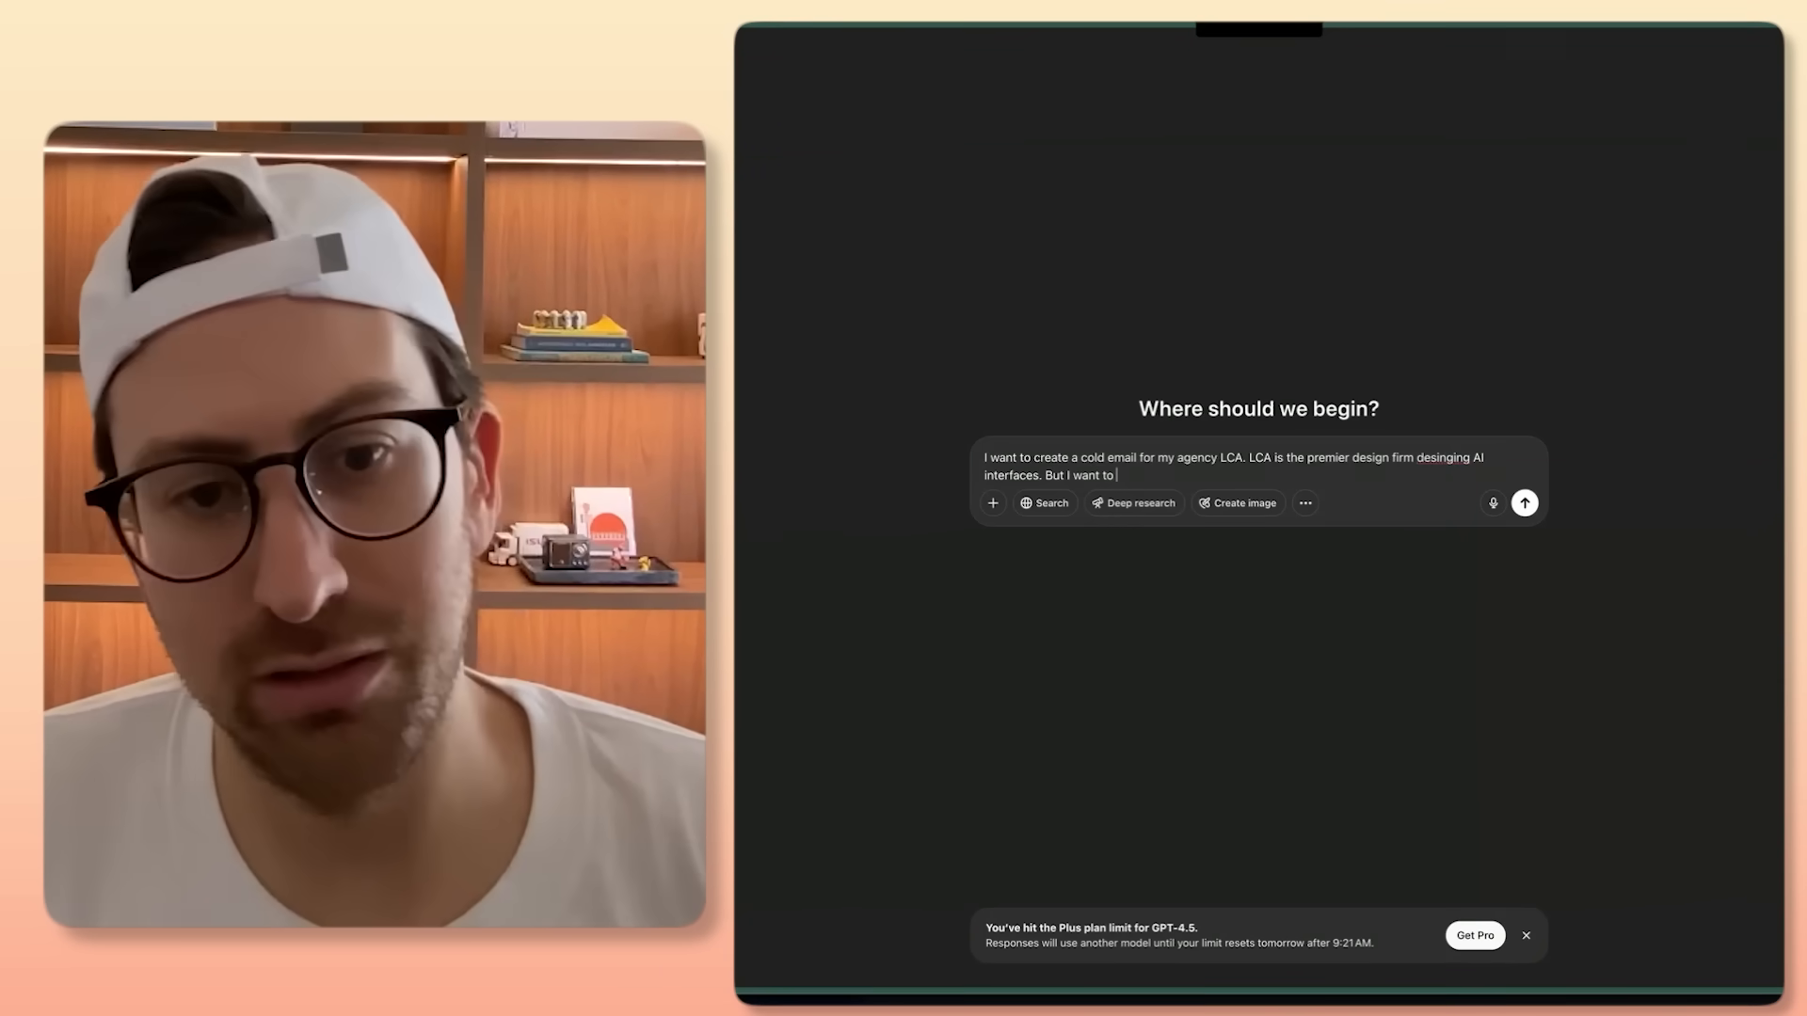
type("make it a cold email that")
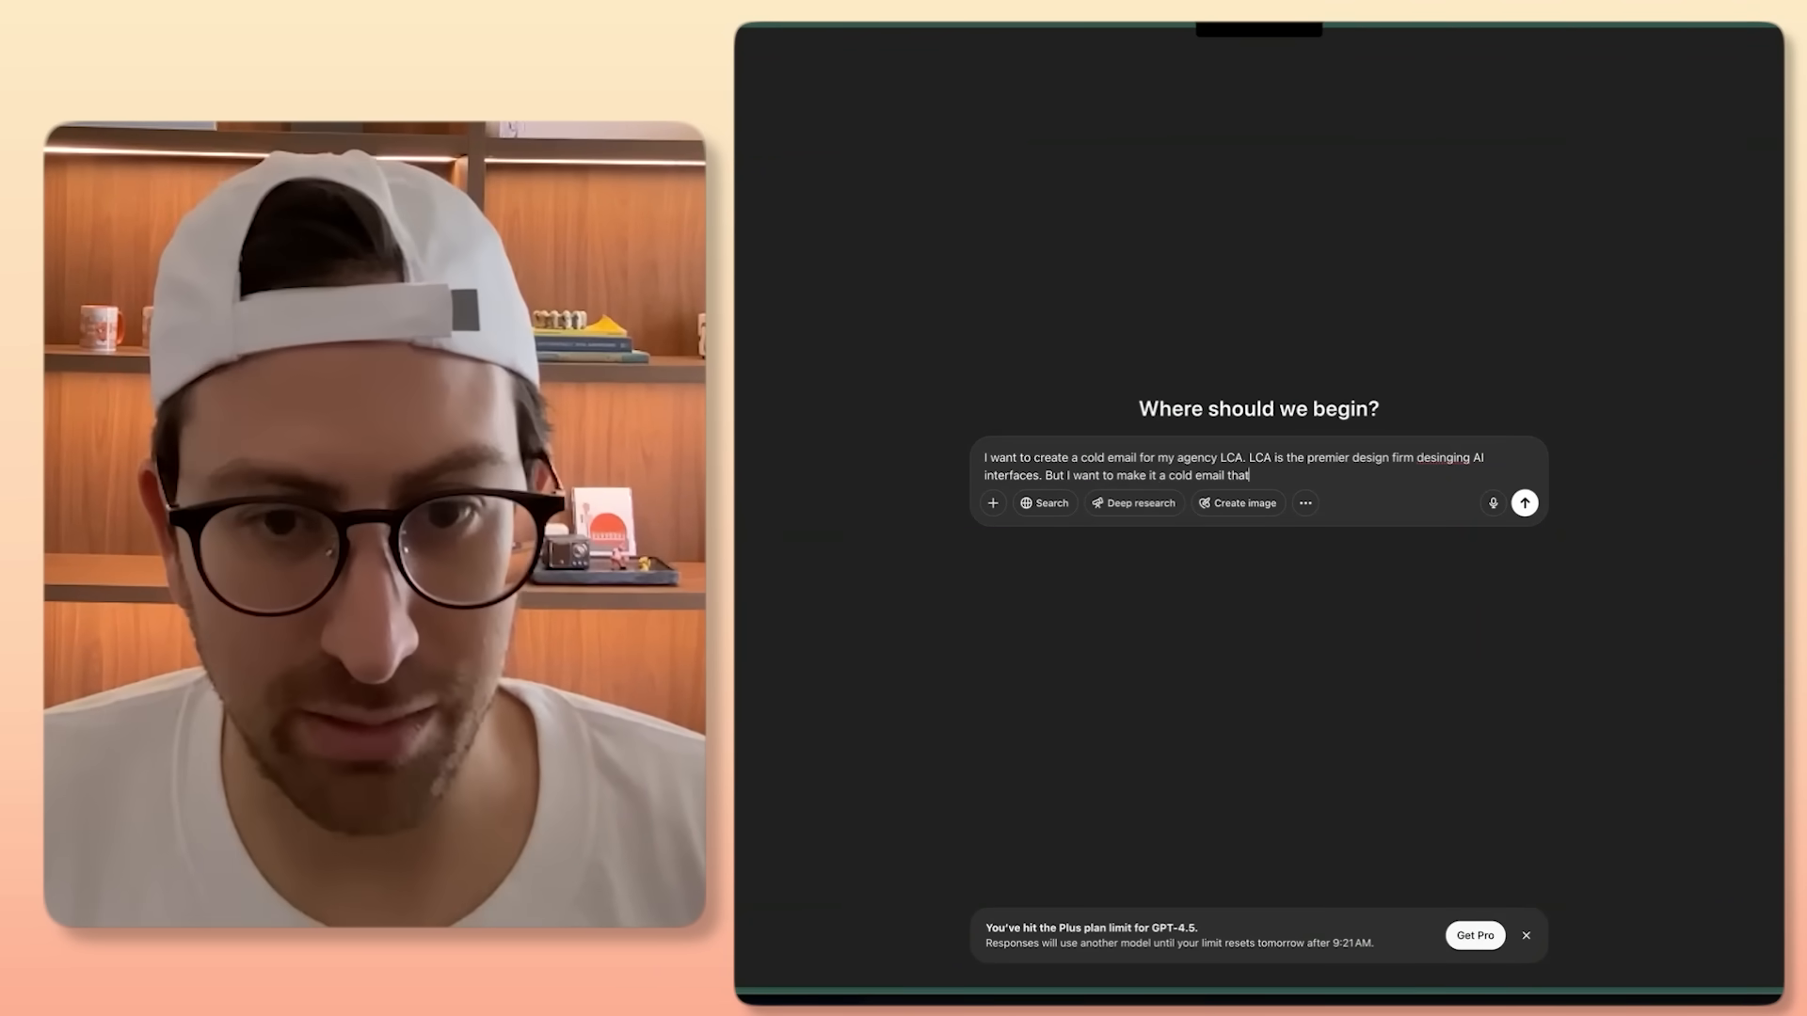
type("will stand out.")
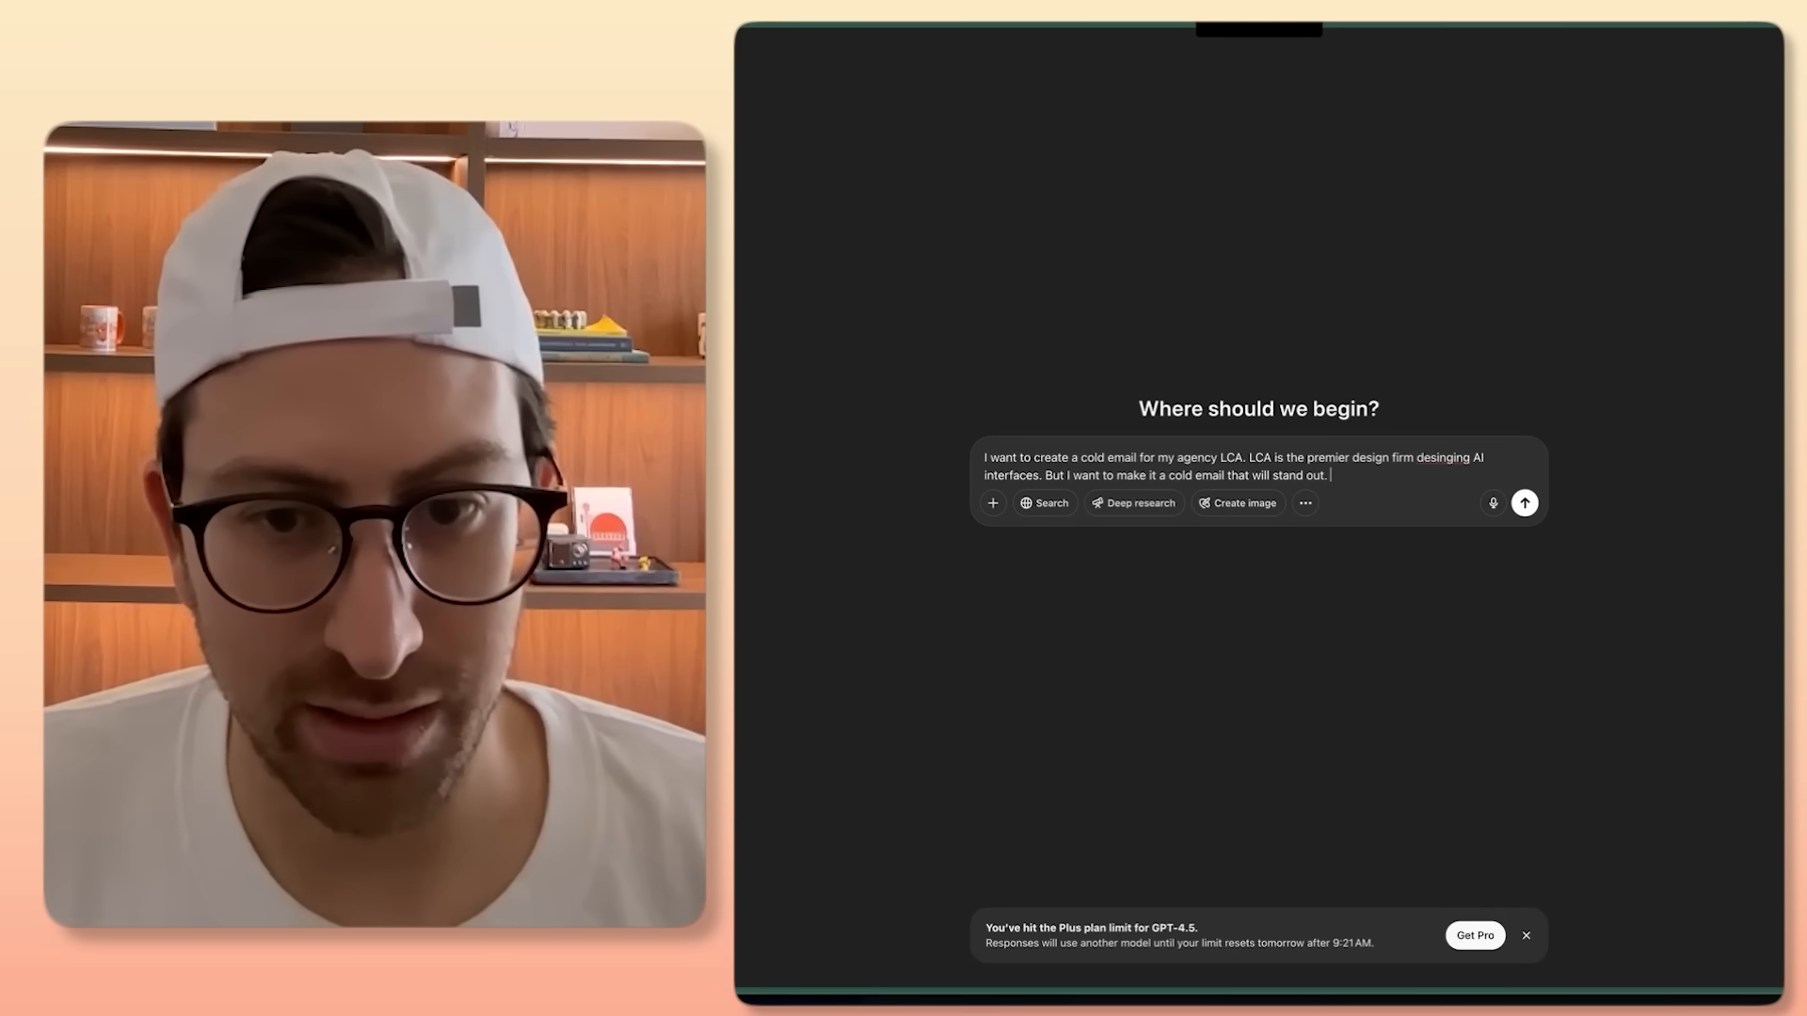
type("Can you help me do this?")
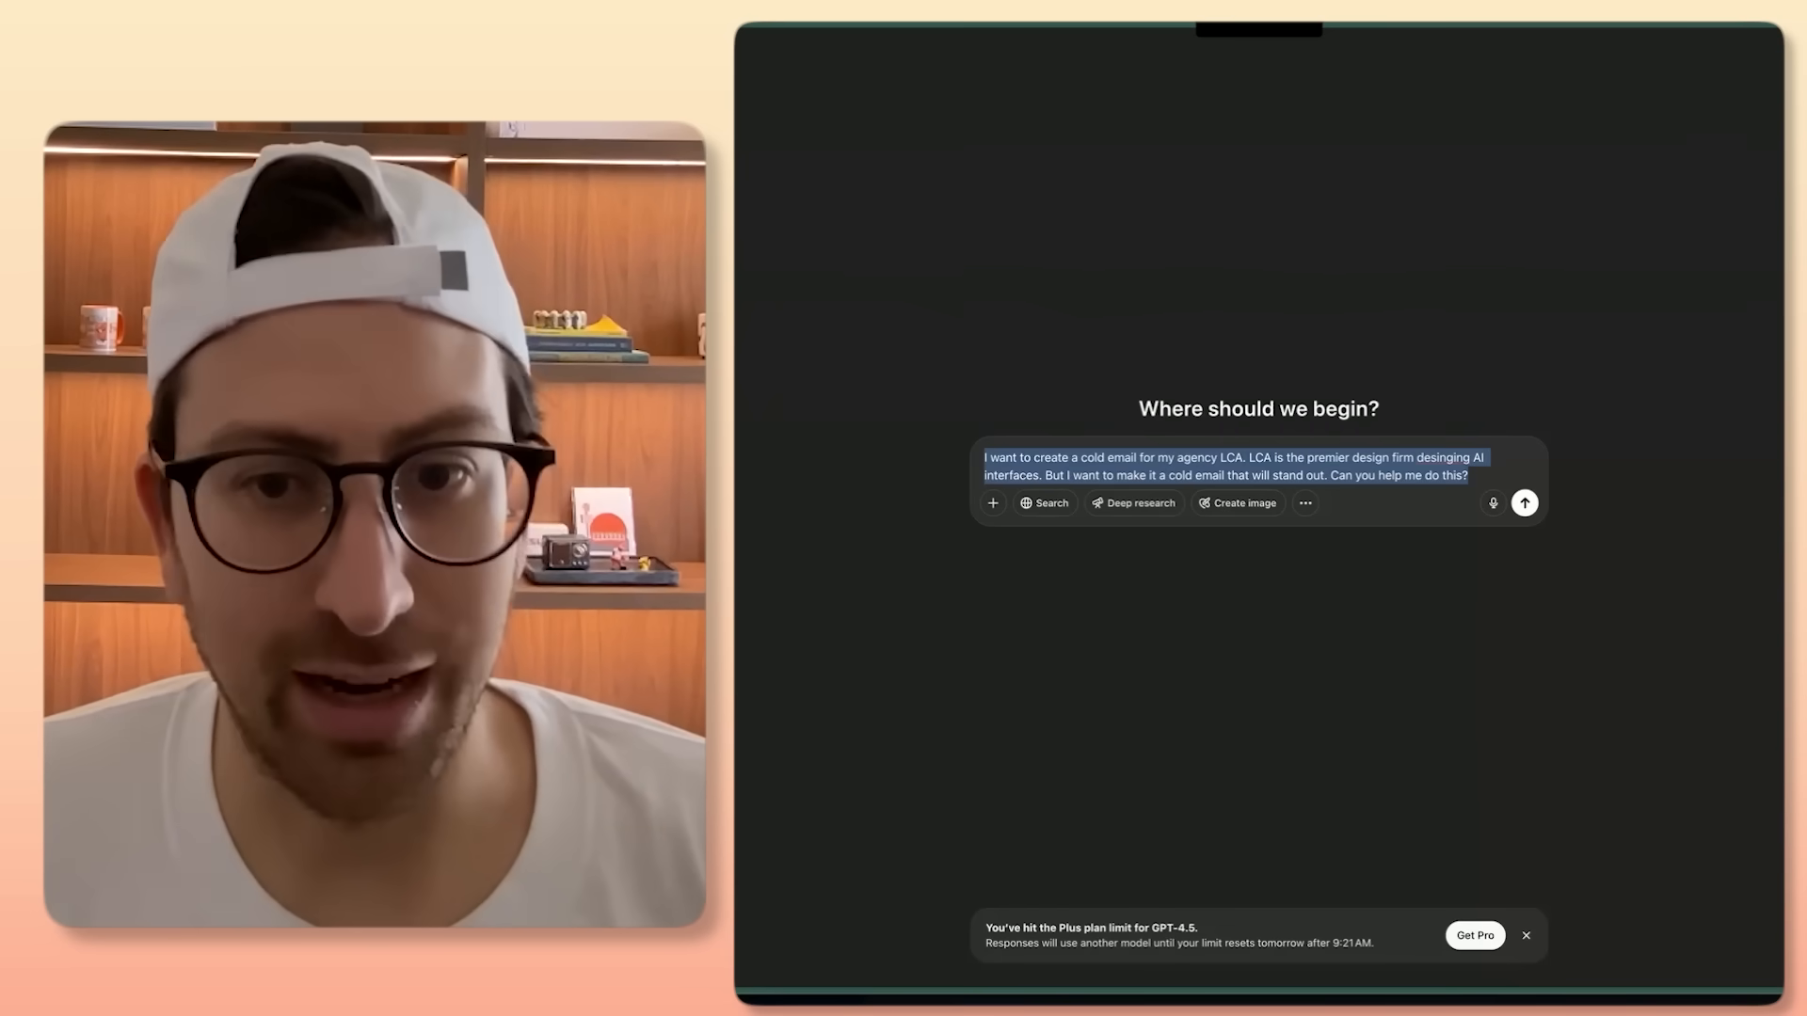
left_click(1524, 502)
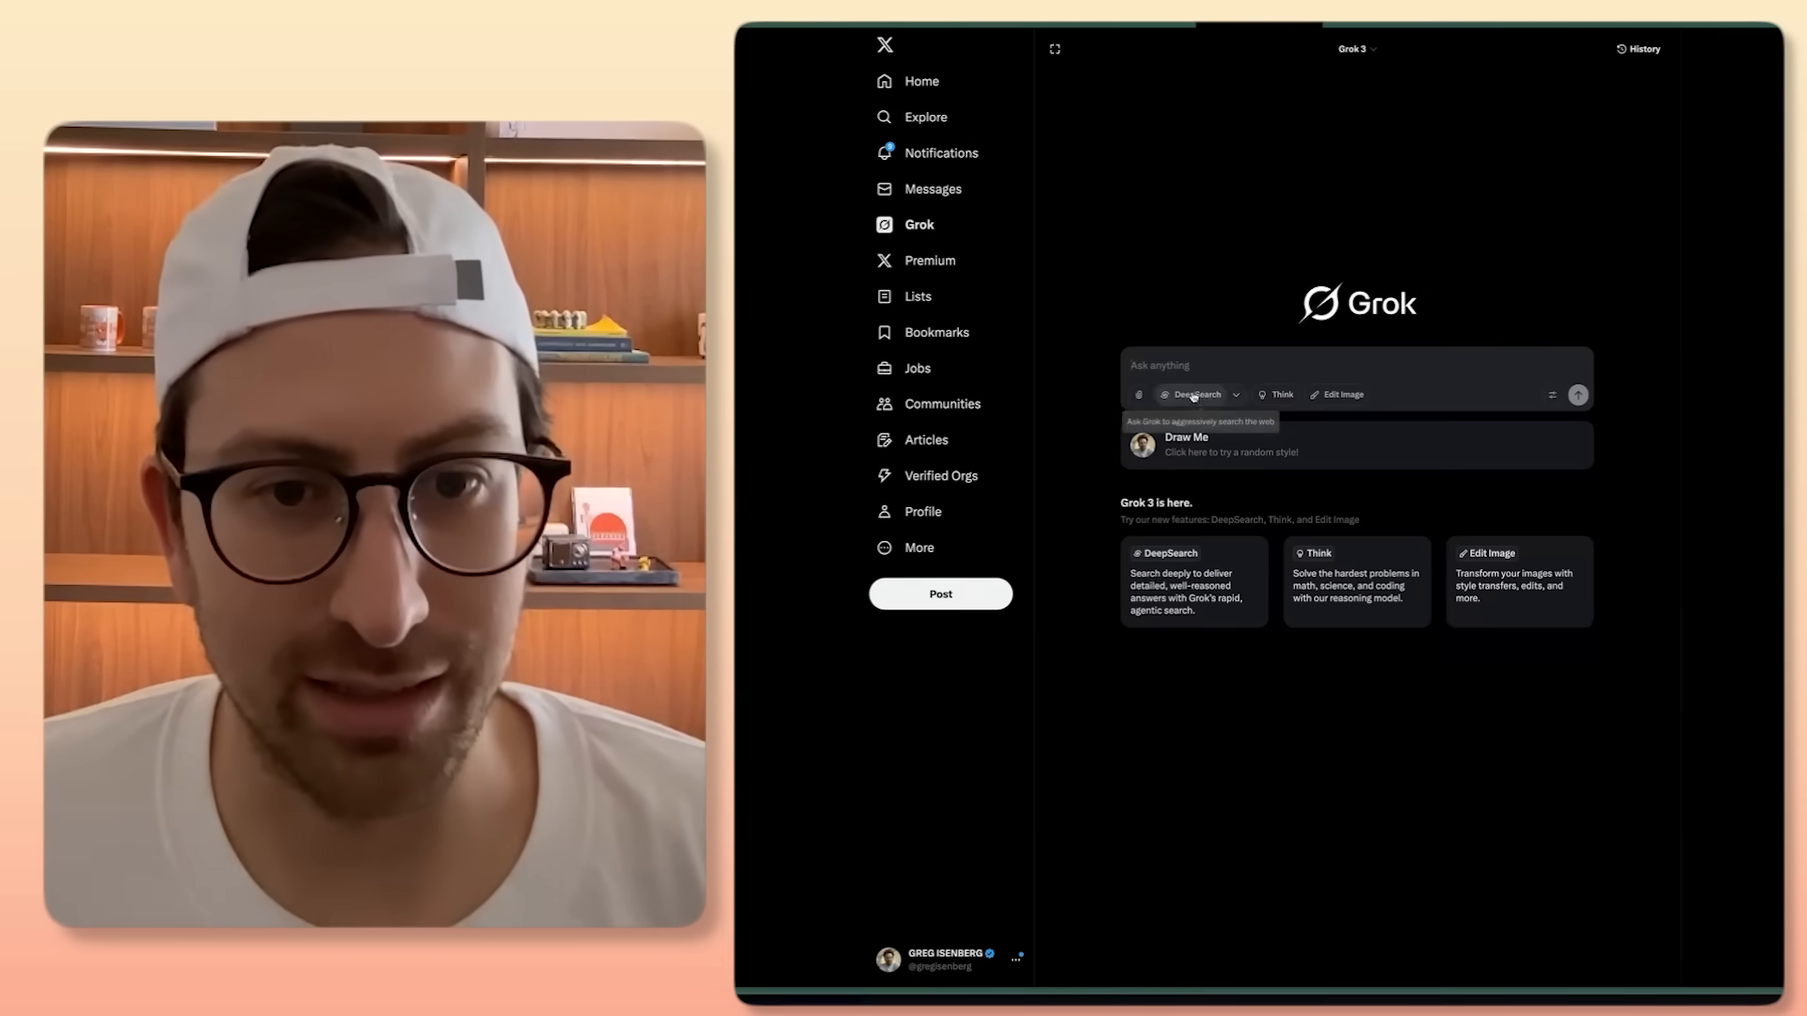
Step: Submit the same LCA cold-email request to Grok
left_click(1578, 394)
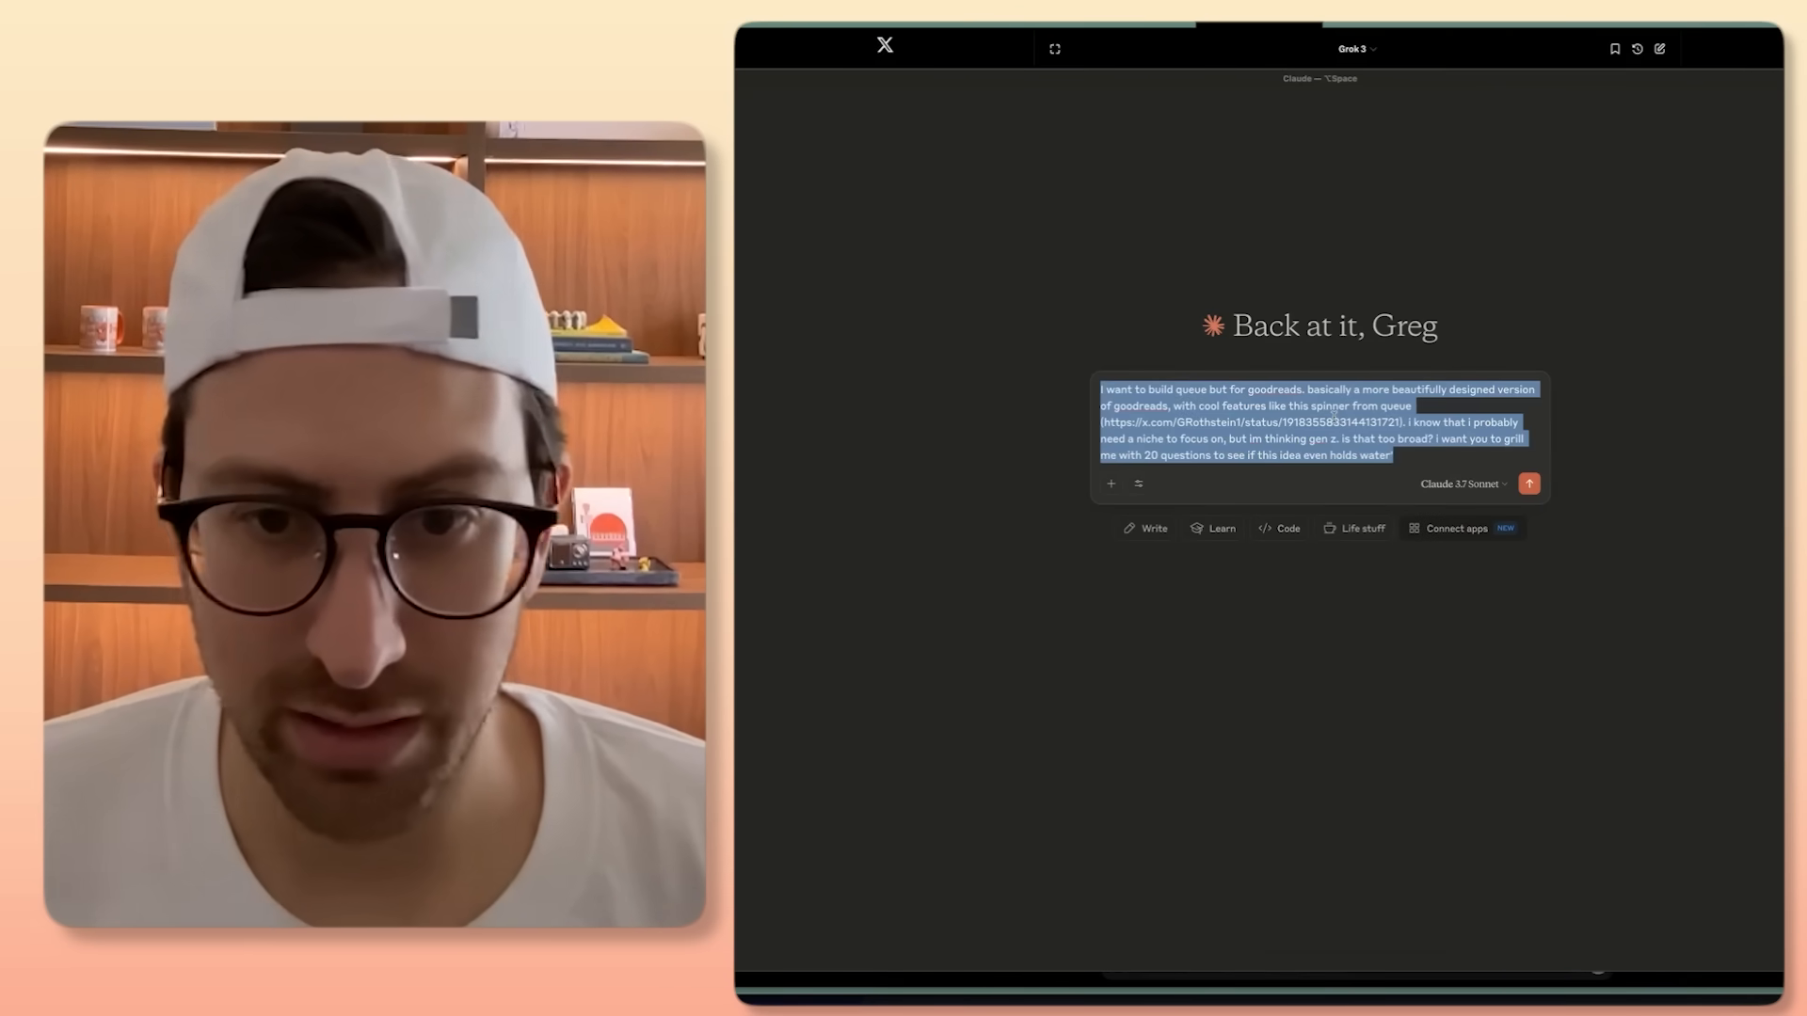
type("I want to create a cold email for my agency LCA. LCA is the premier design firm desinging AI interfaces. But I want to make it a cold email that will stand out. Can you help me do this?")
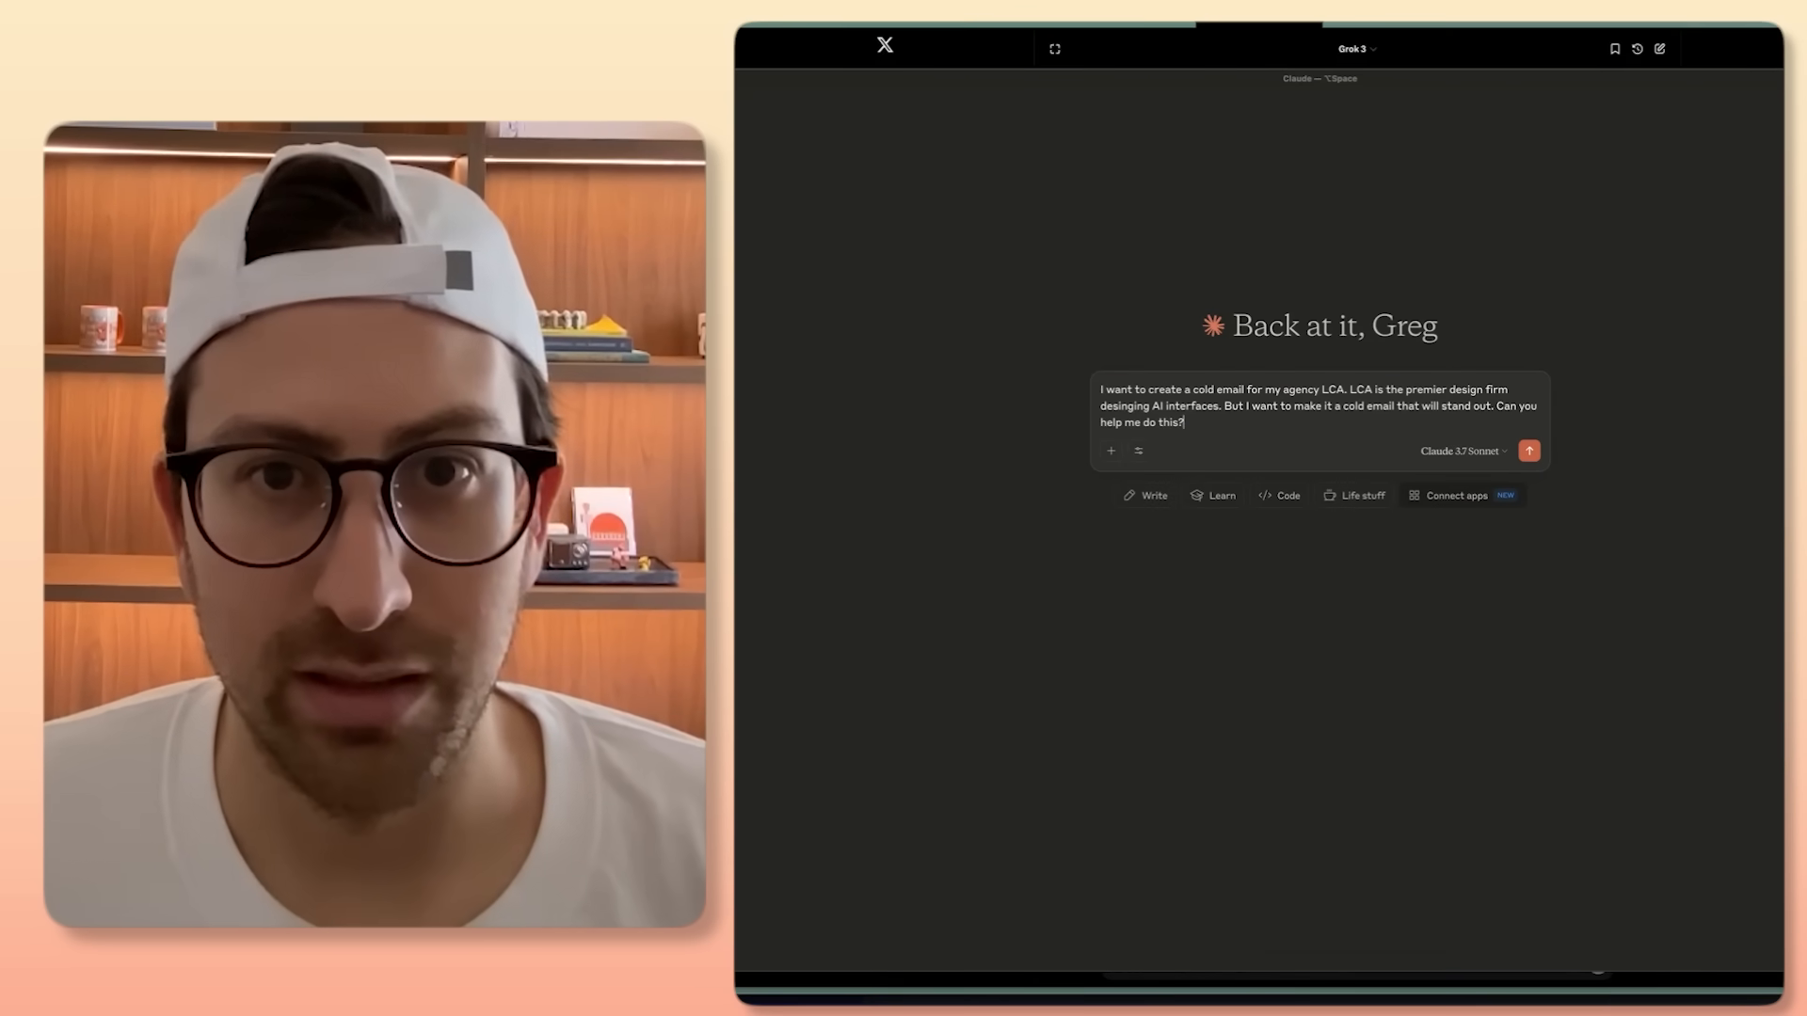
left_click(1530, 450)
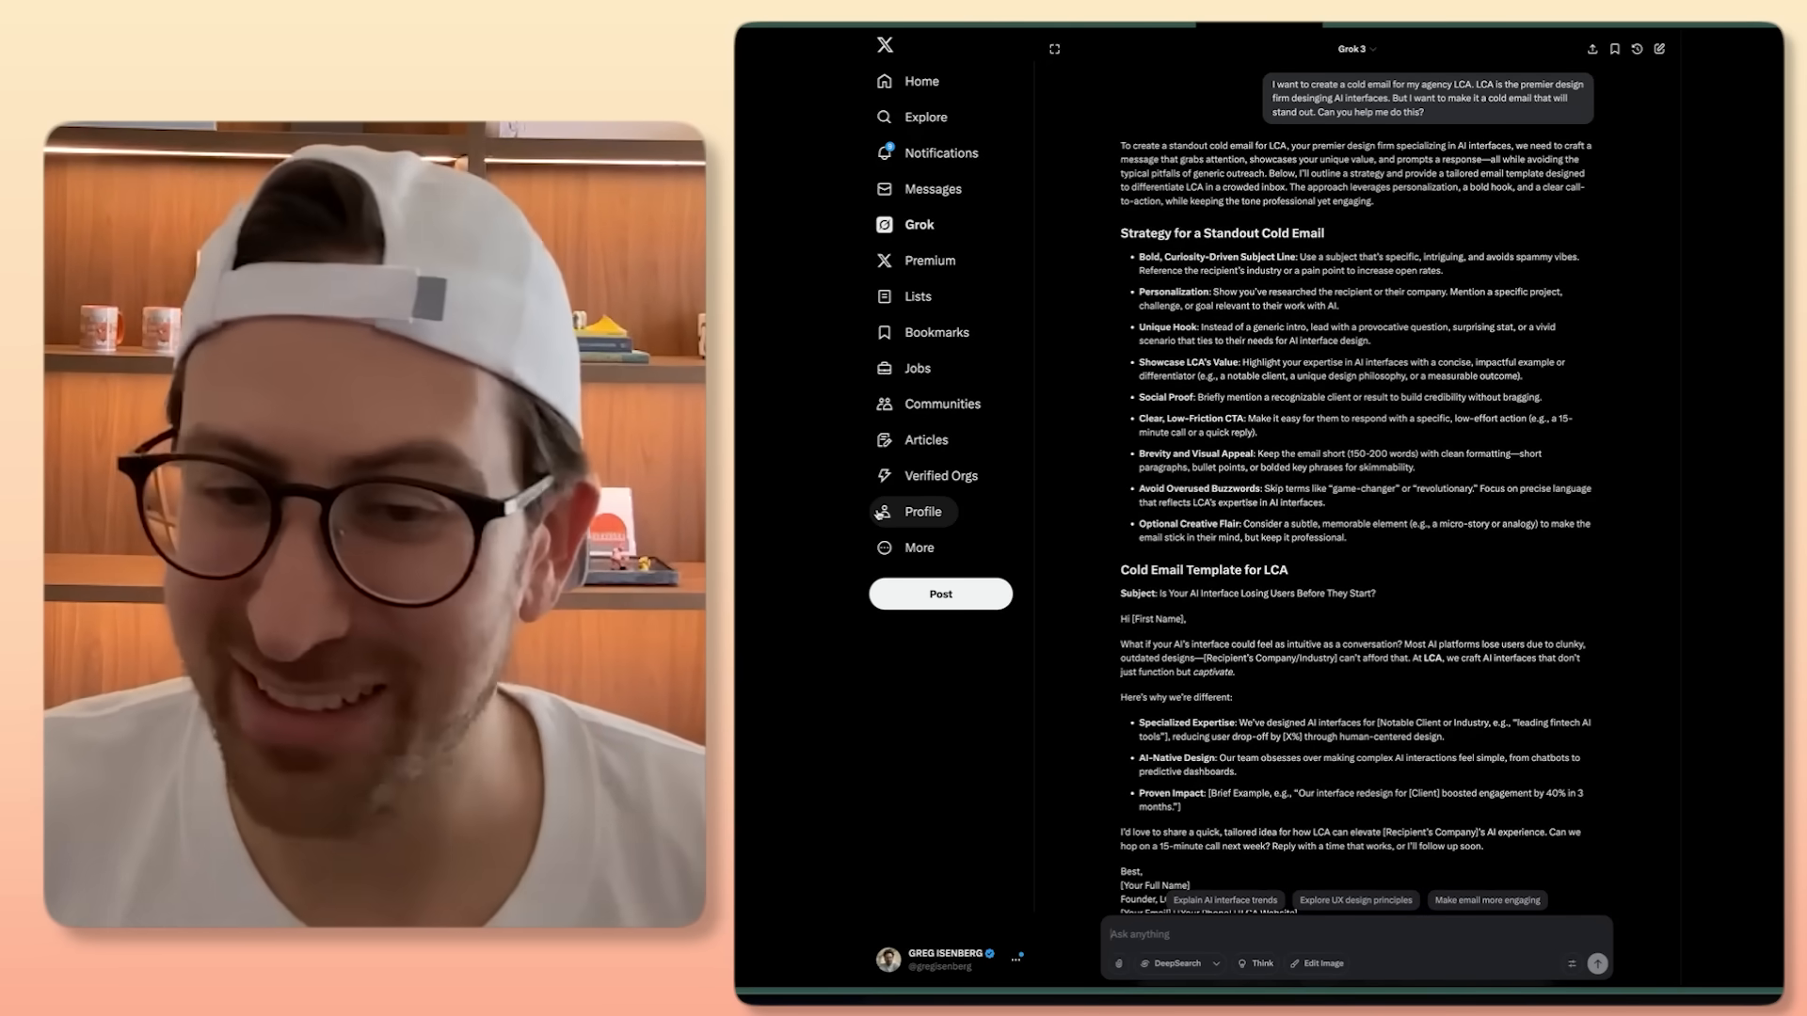
Step: Select the greeting and opening hook paragraph of Grok's 'Cold Email Template for LCA'
scroll("down", 3)
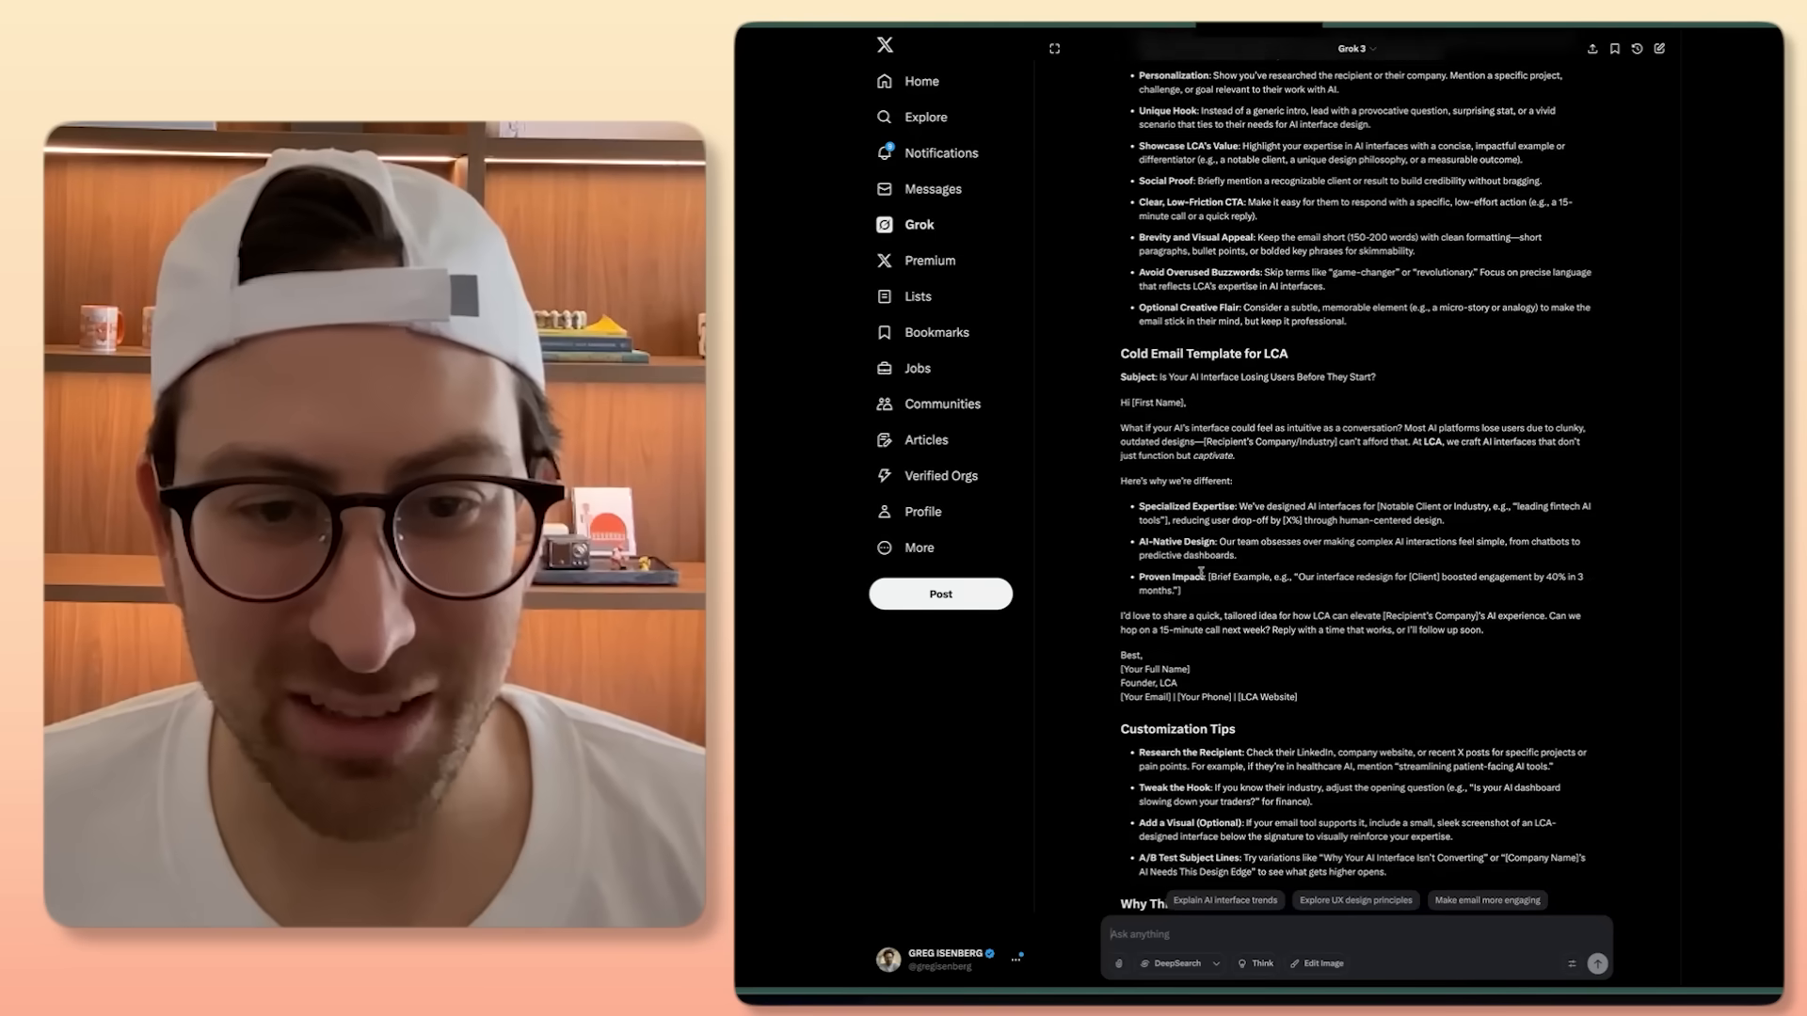
scroll("down", 3)
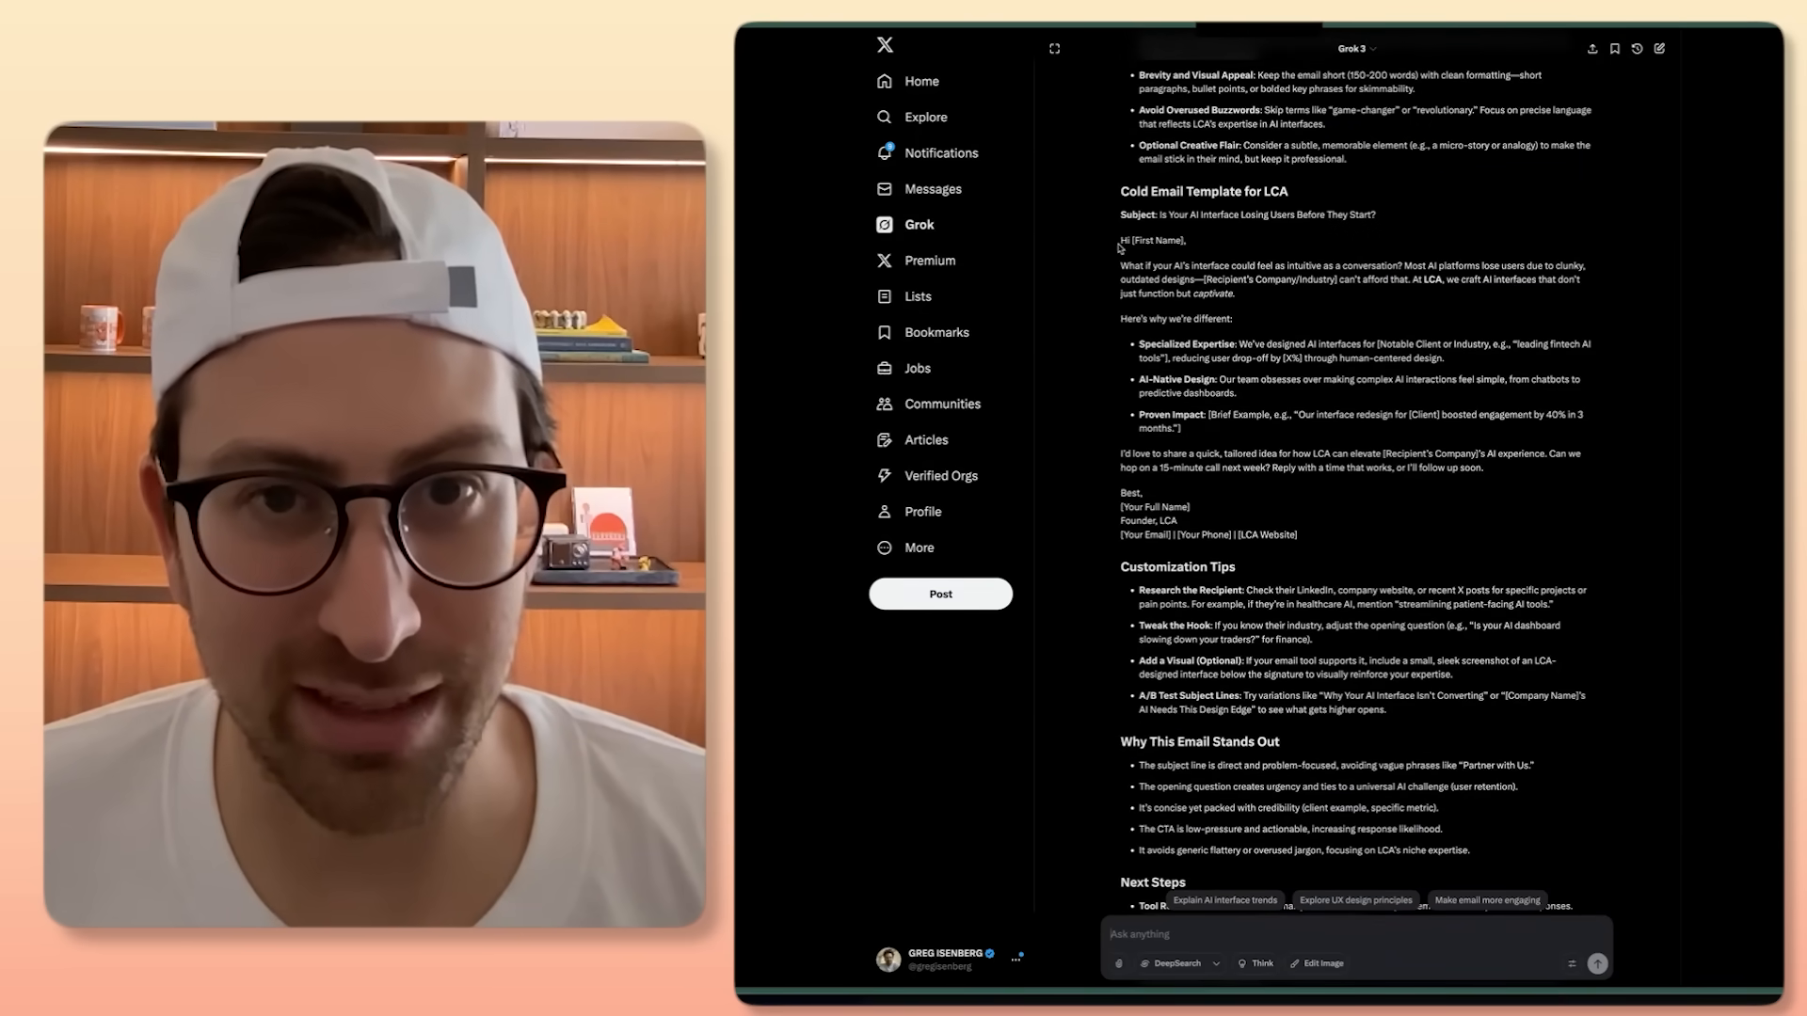
left_click_drag(1119, 240, 1237, 294)
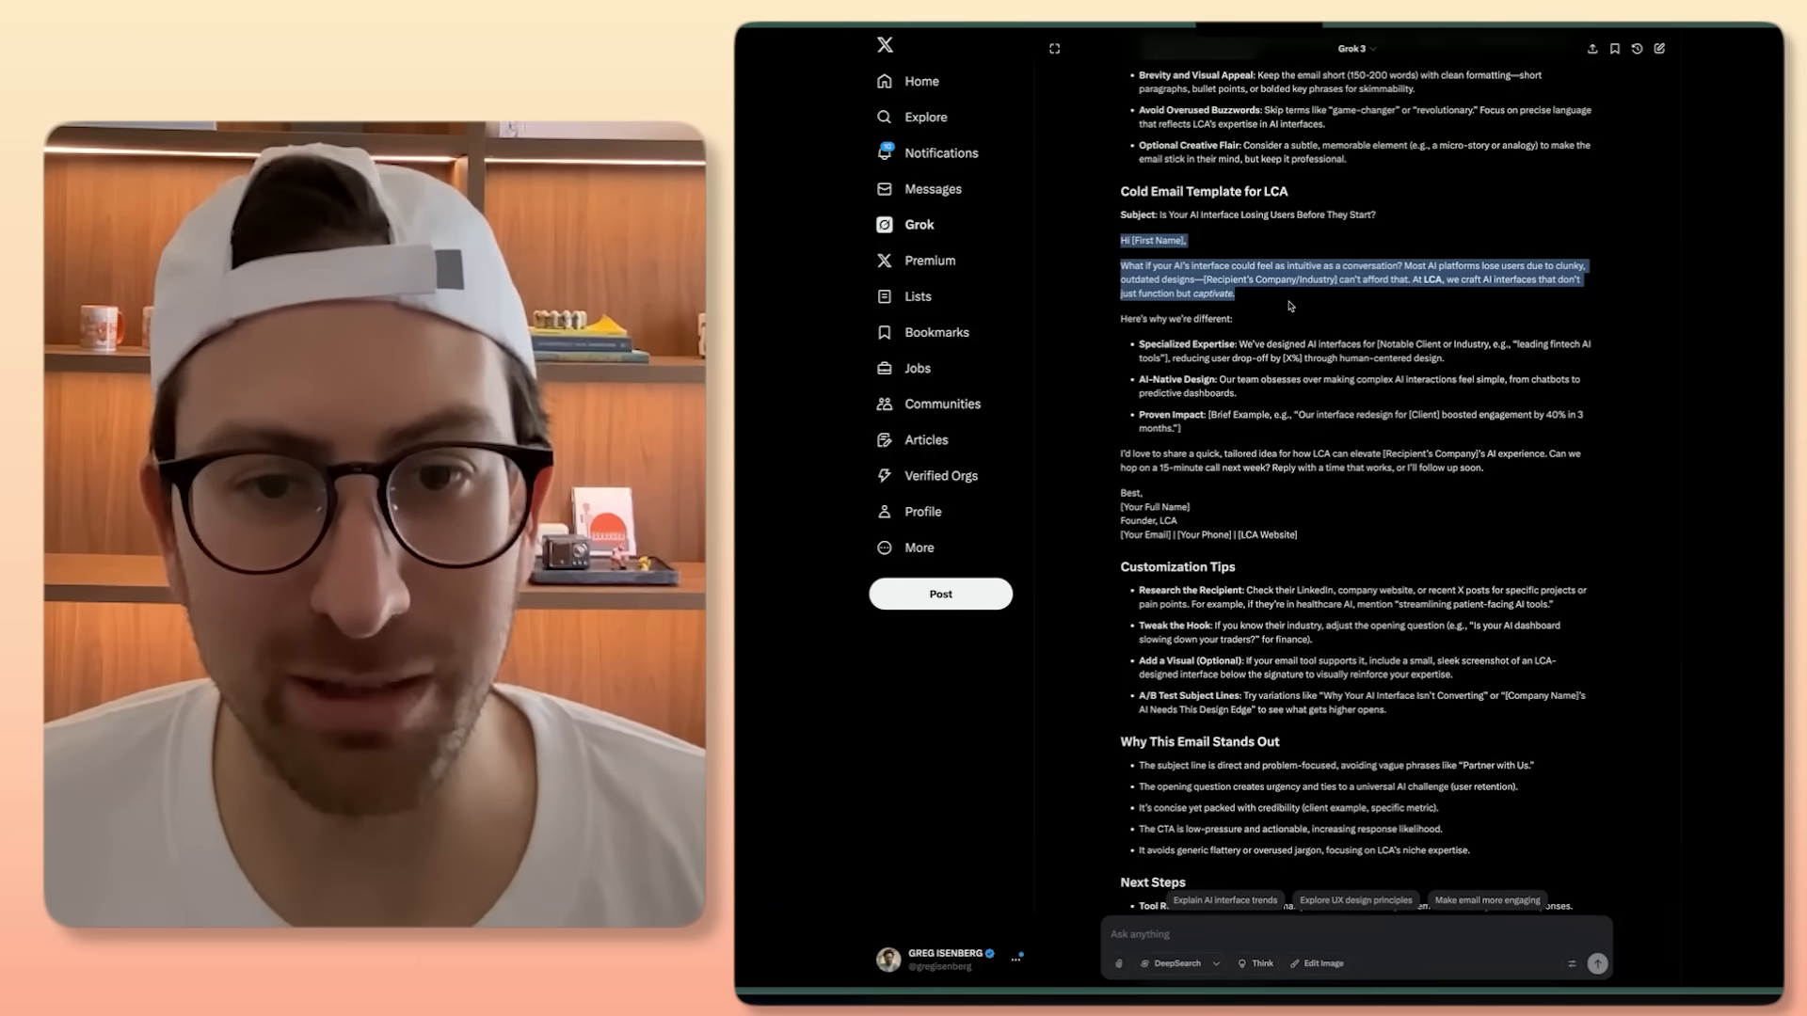
left_click_drag(1233, 293, 1303, 355)
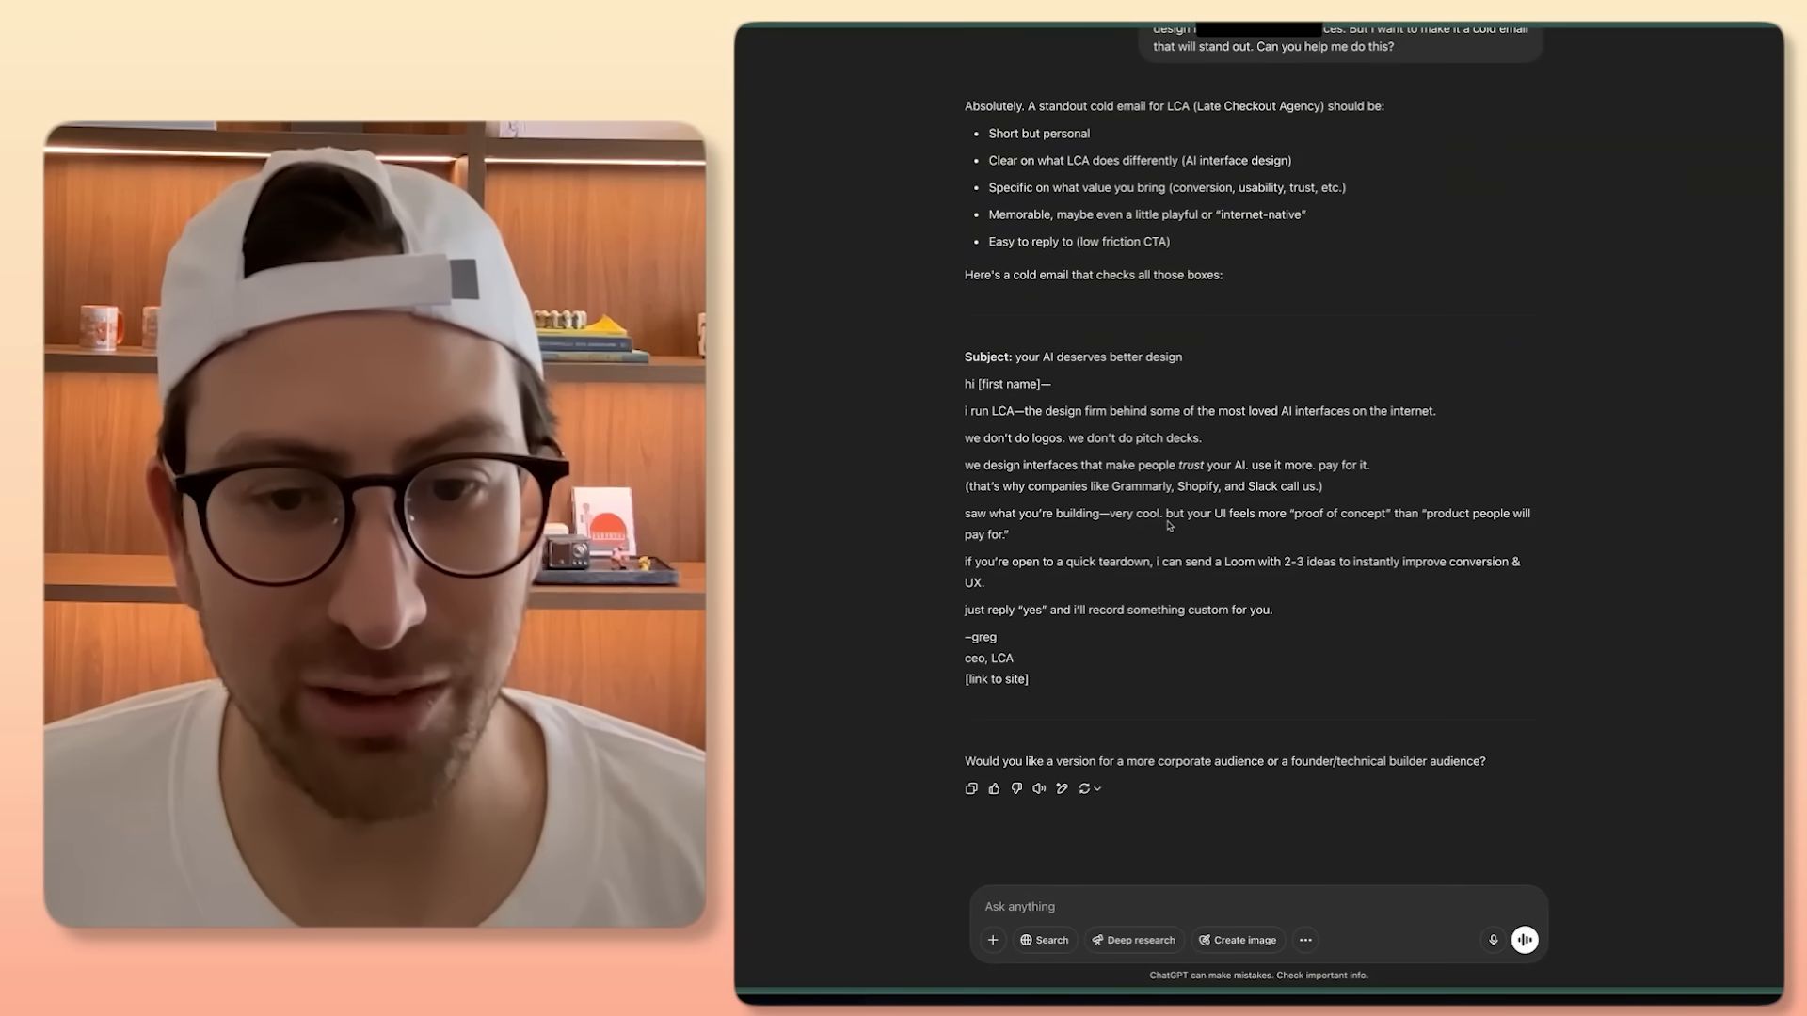
mouse_move(1339, 528)
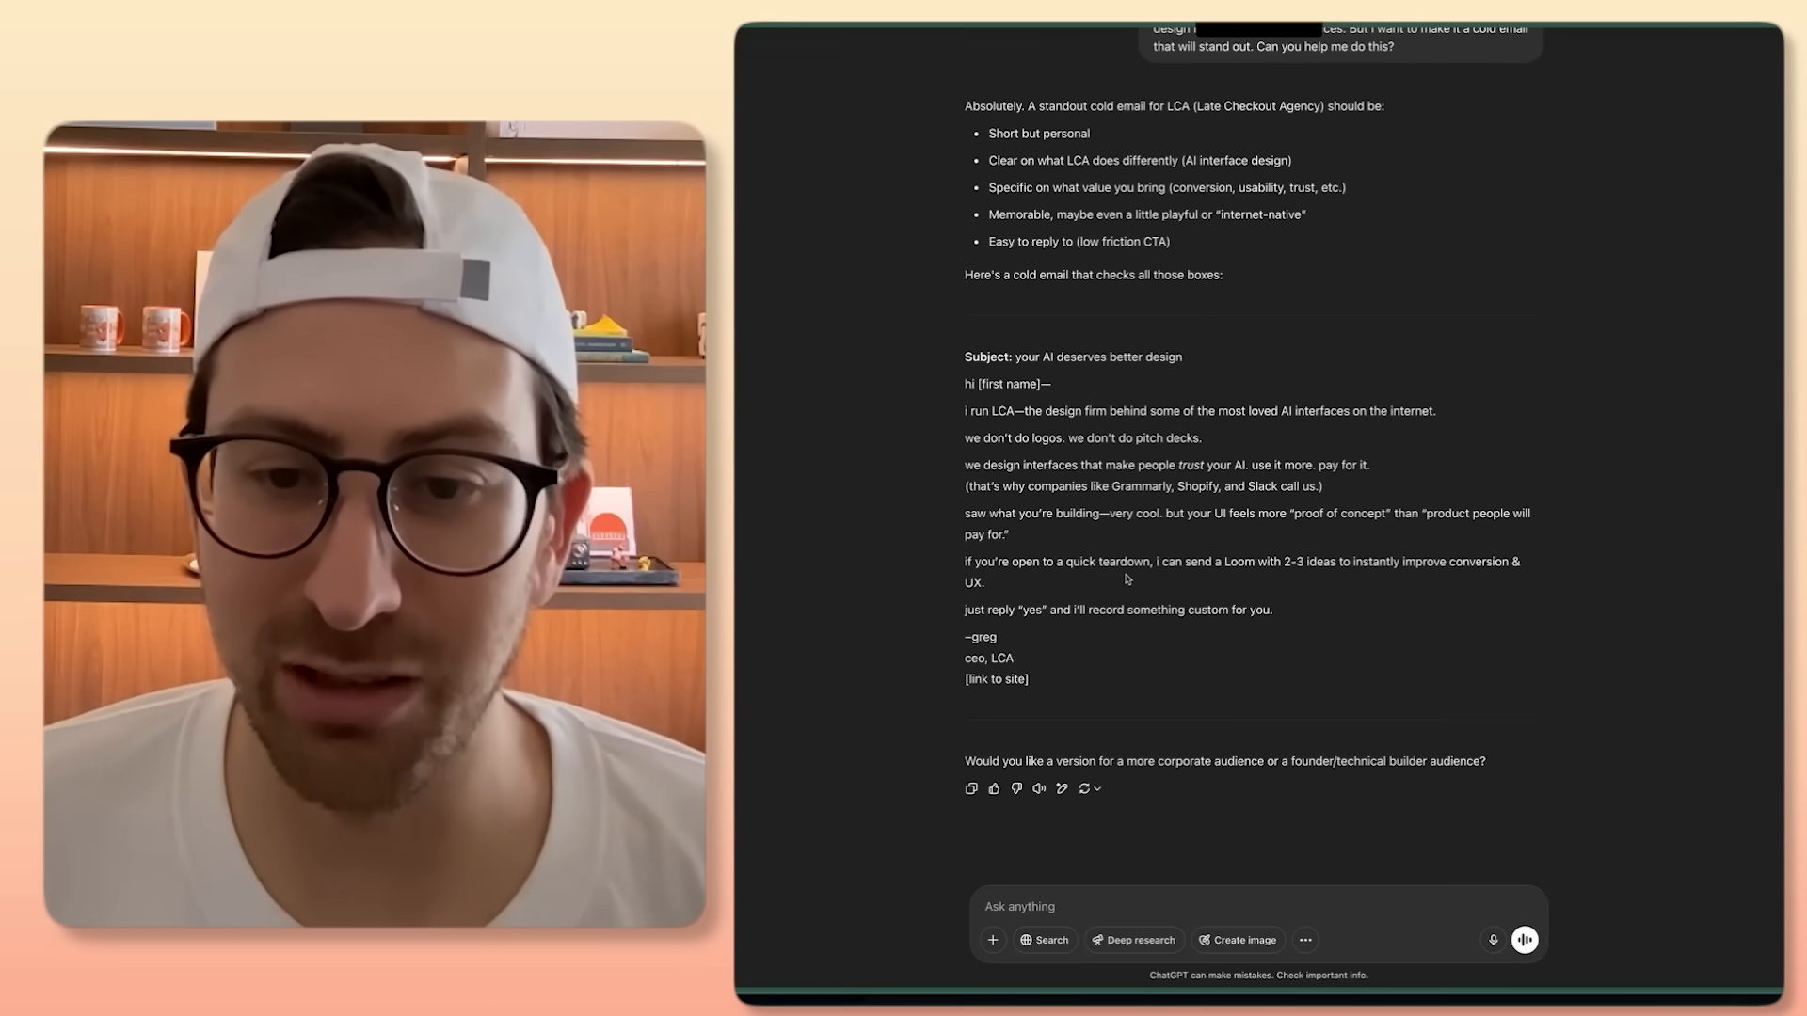
mouse_move(1378, 581)
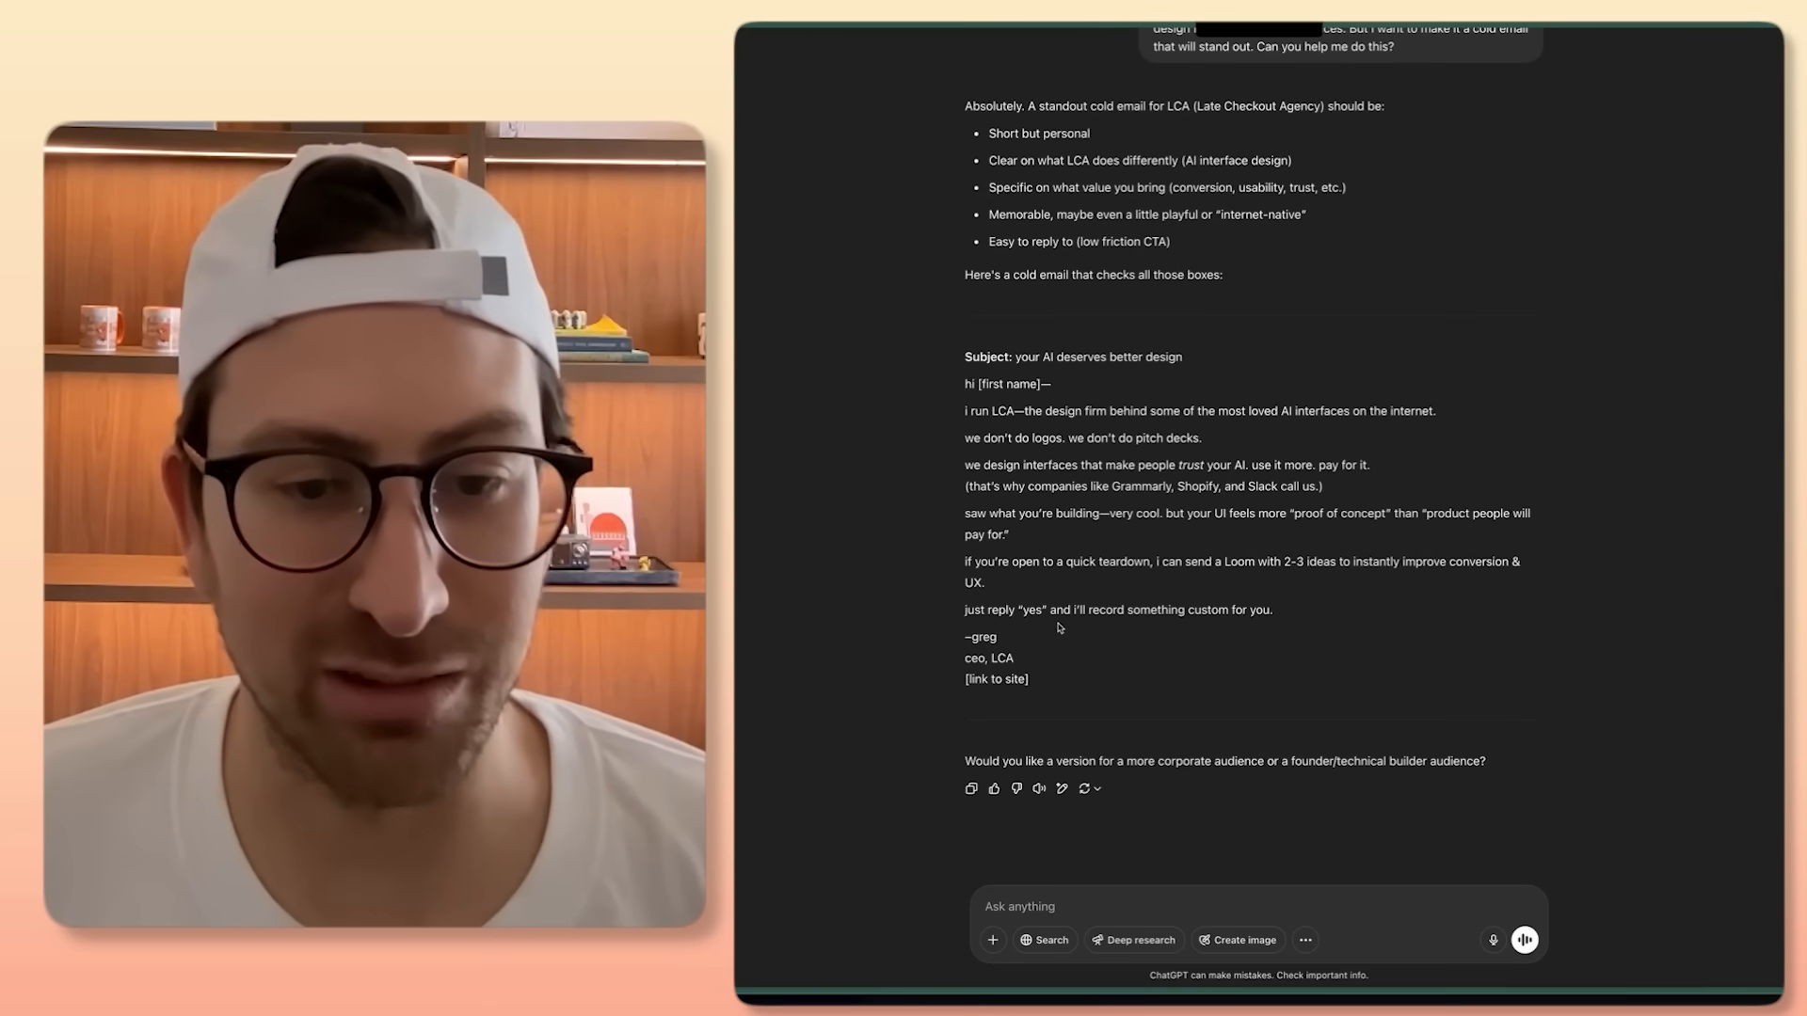
mouse_move(1062, 788)
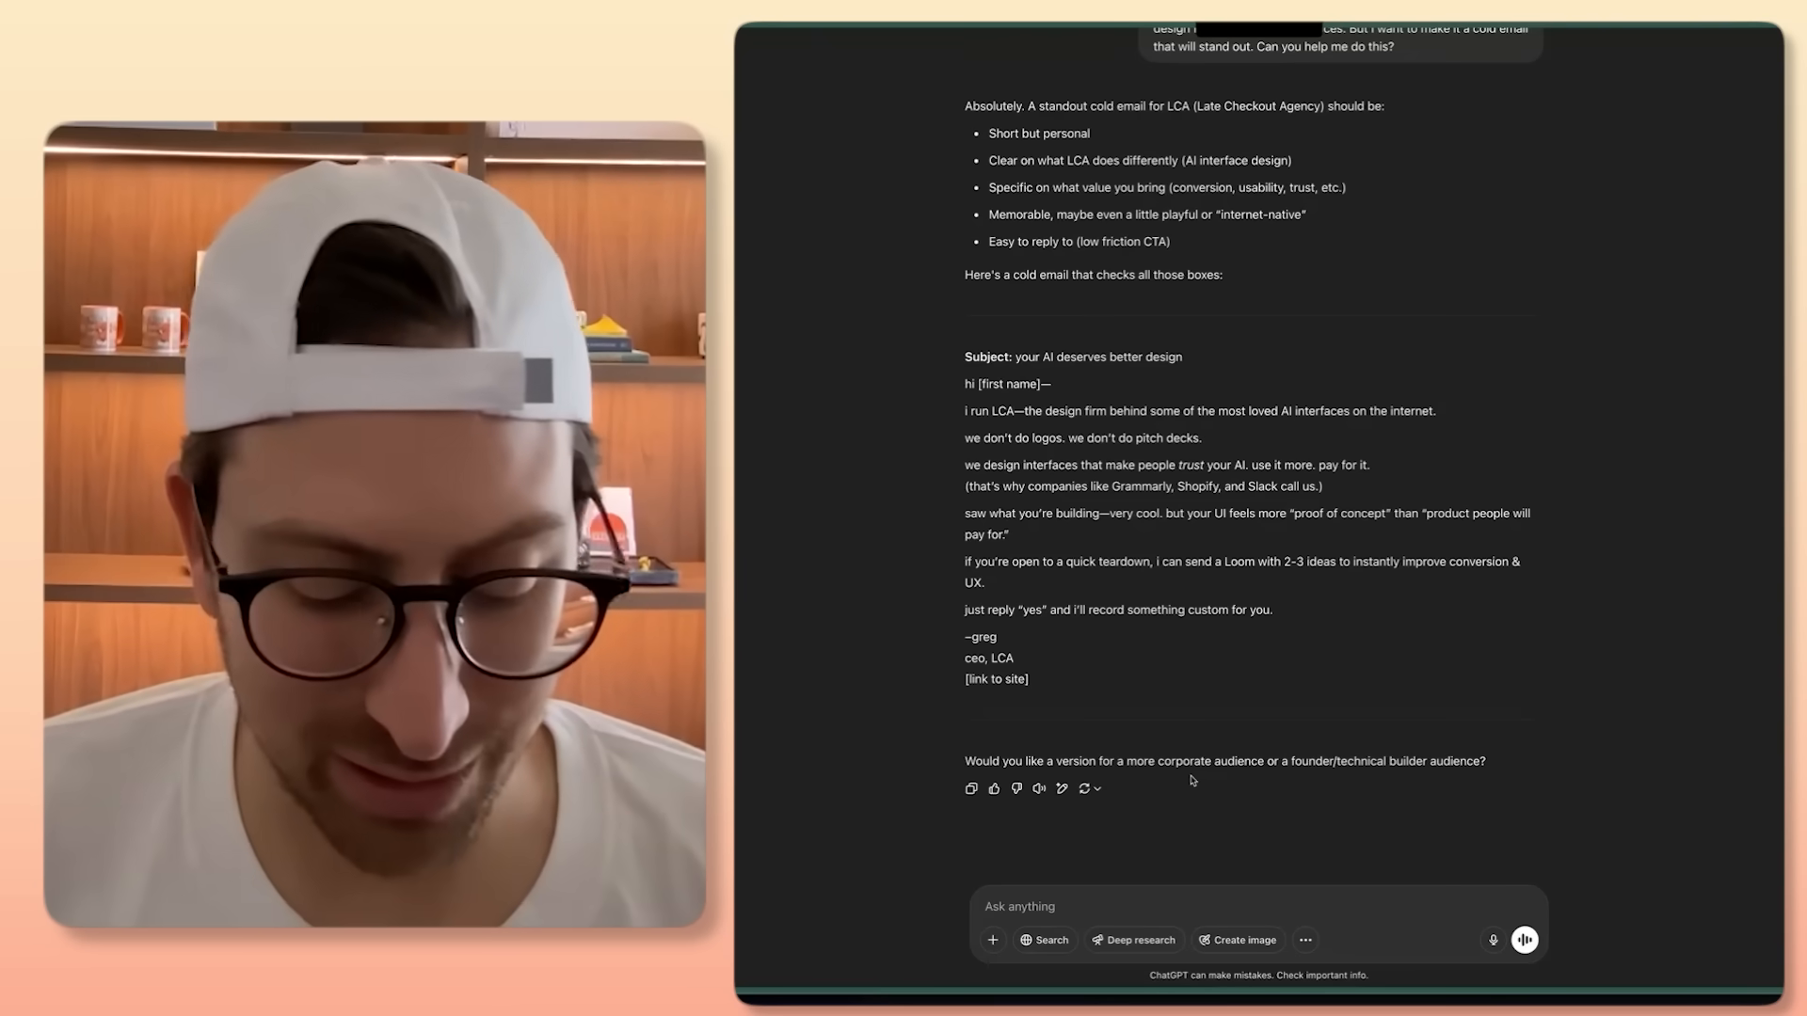
Step: Write ChatGPT feedback that its email seemed average, 5/10 next to Grok's, asking what's going on
type("You know, not bad.")
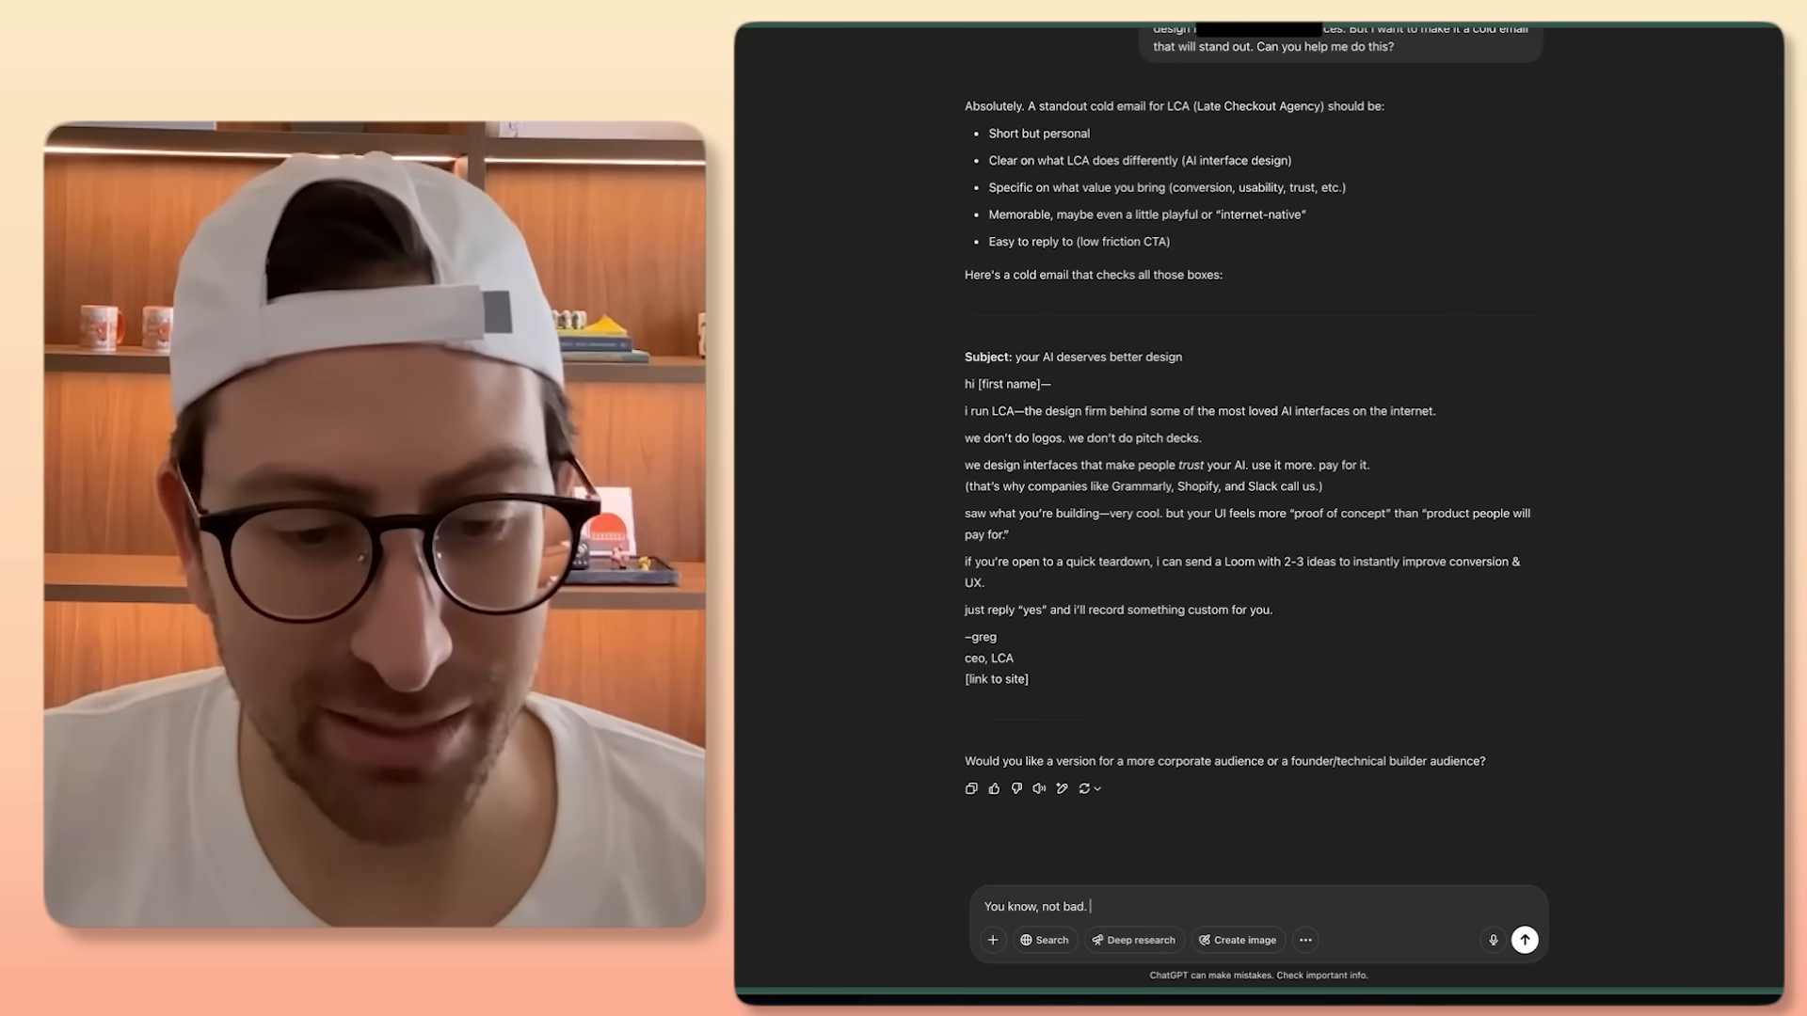
type("But Im surprised.")
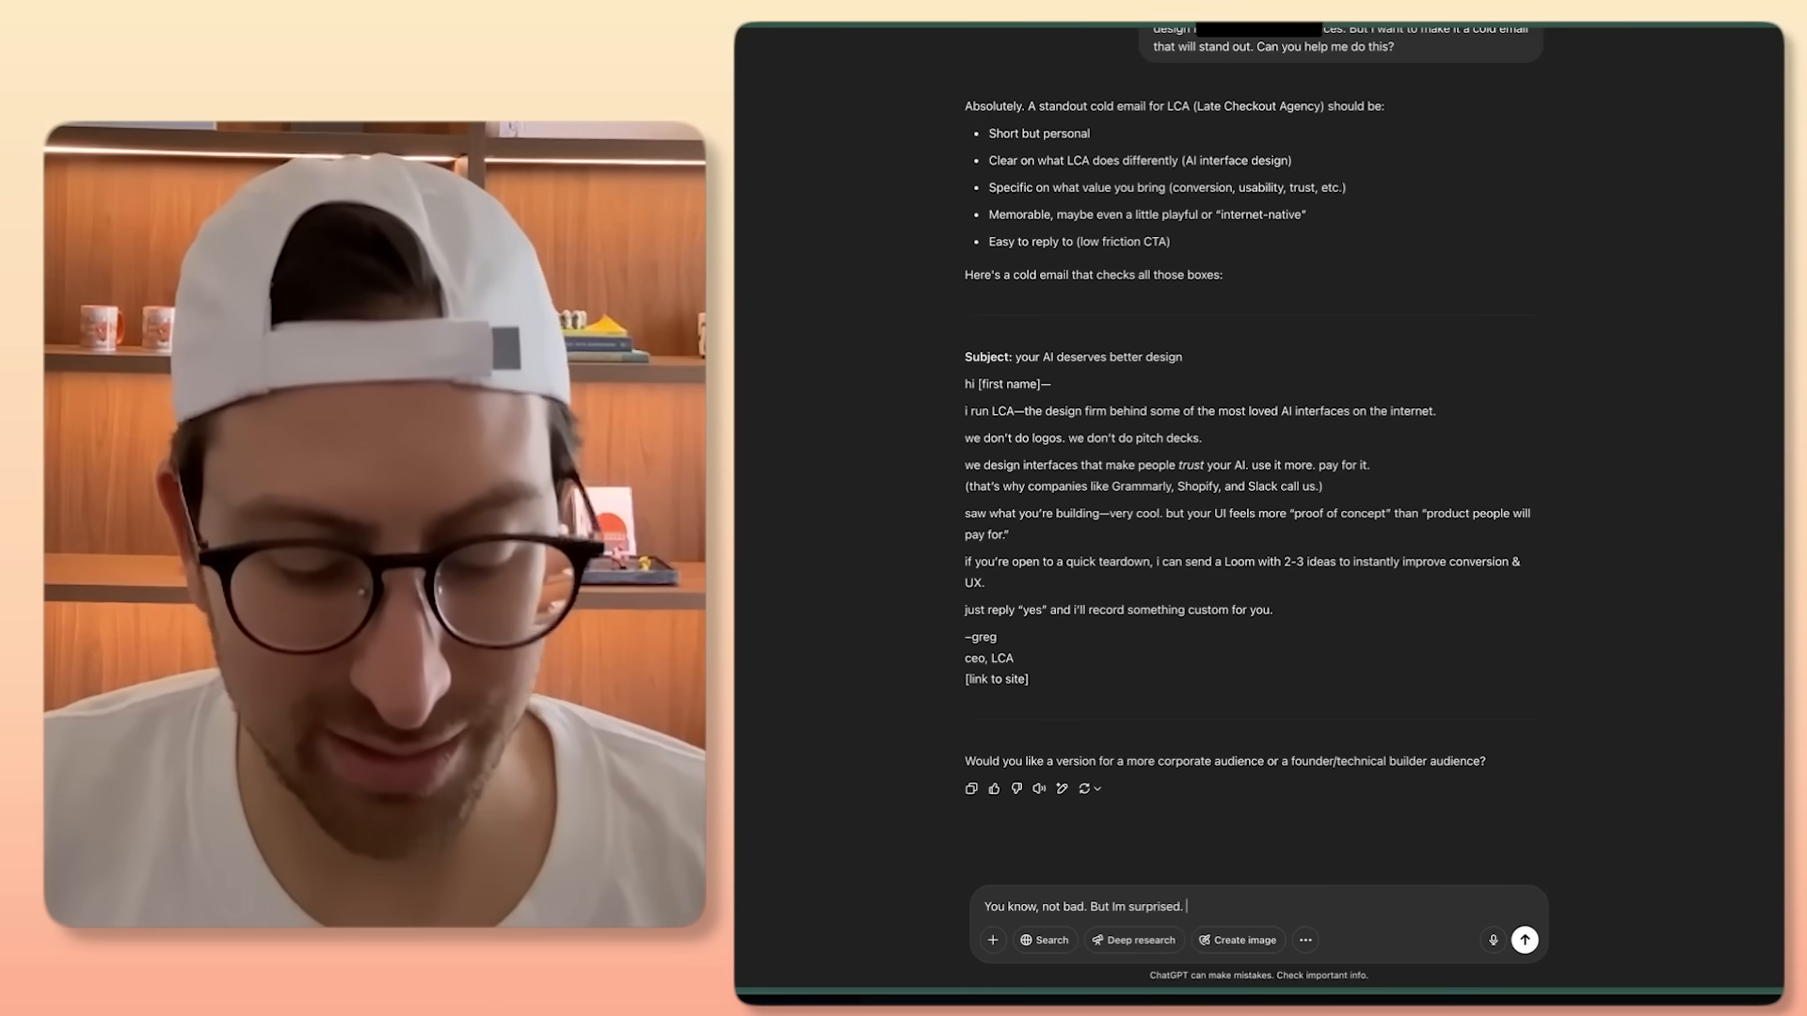
type("See, Grok")
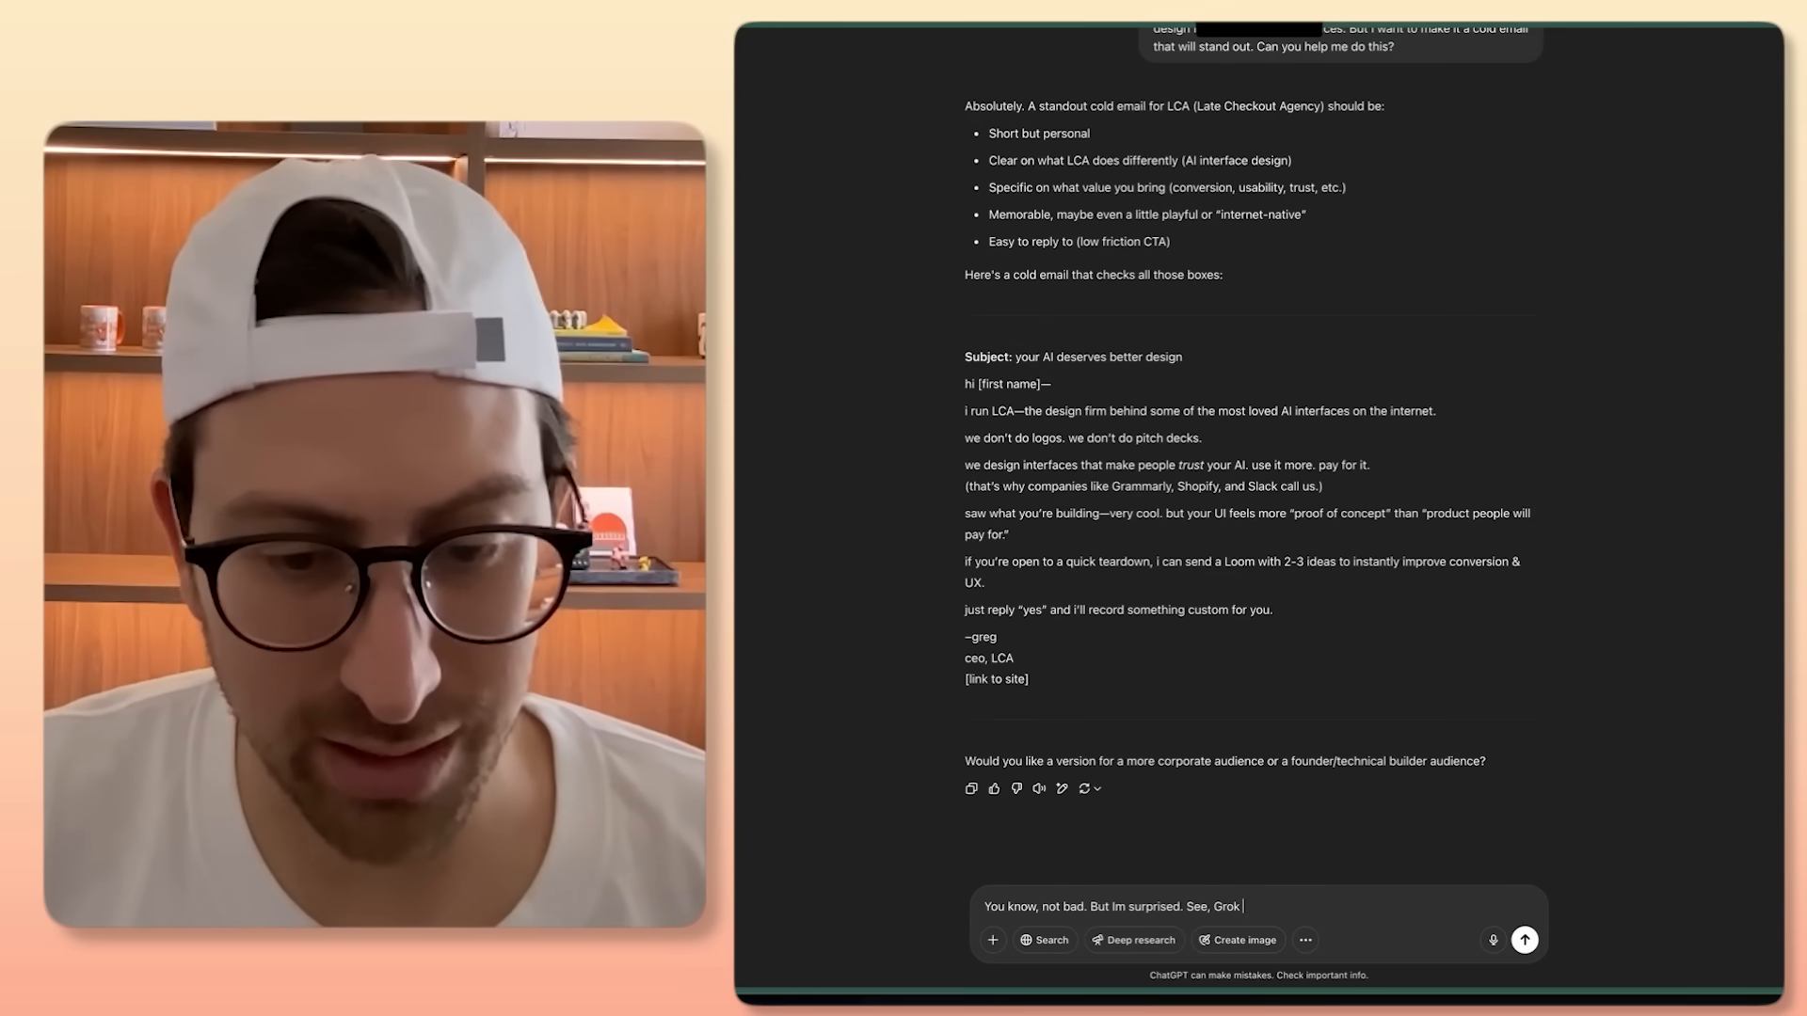
type("c")
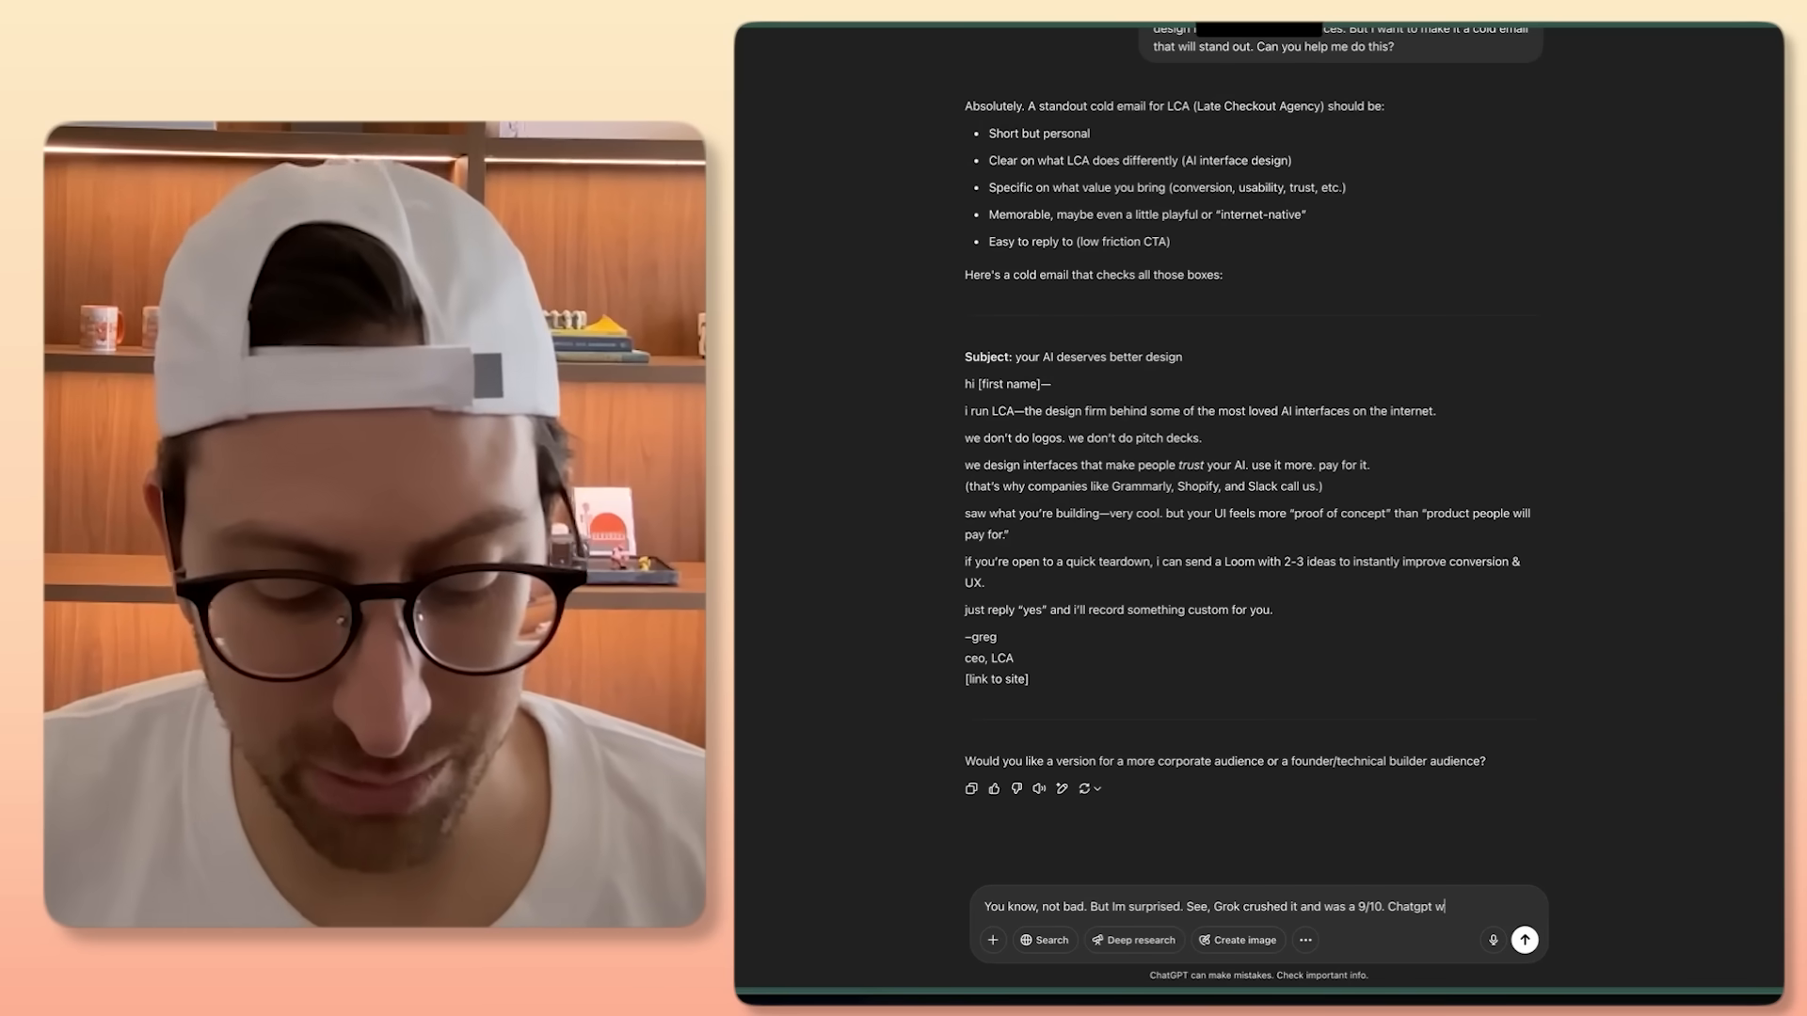
type("as kinda average")
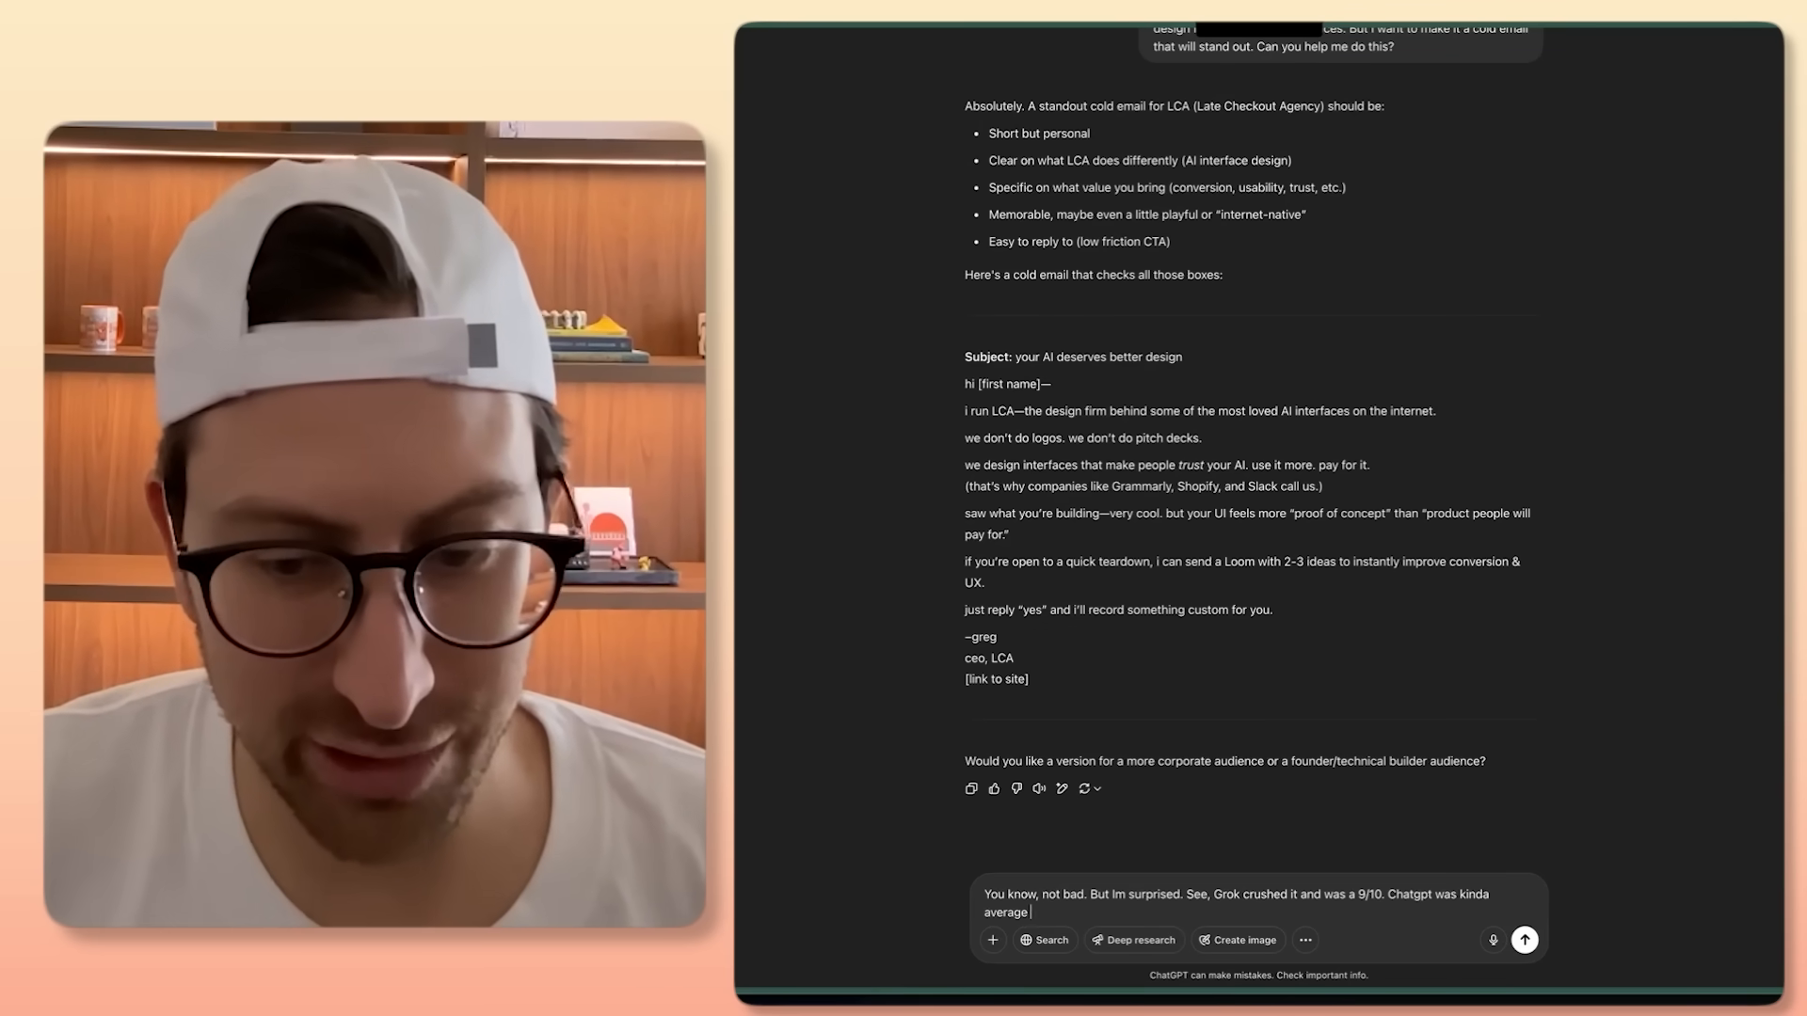
type("and was 5/10-")
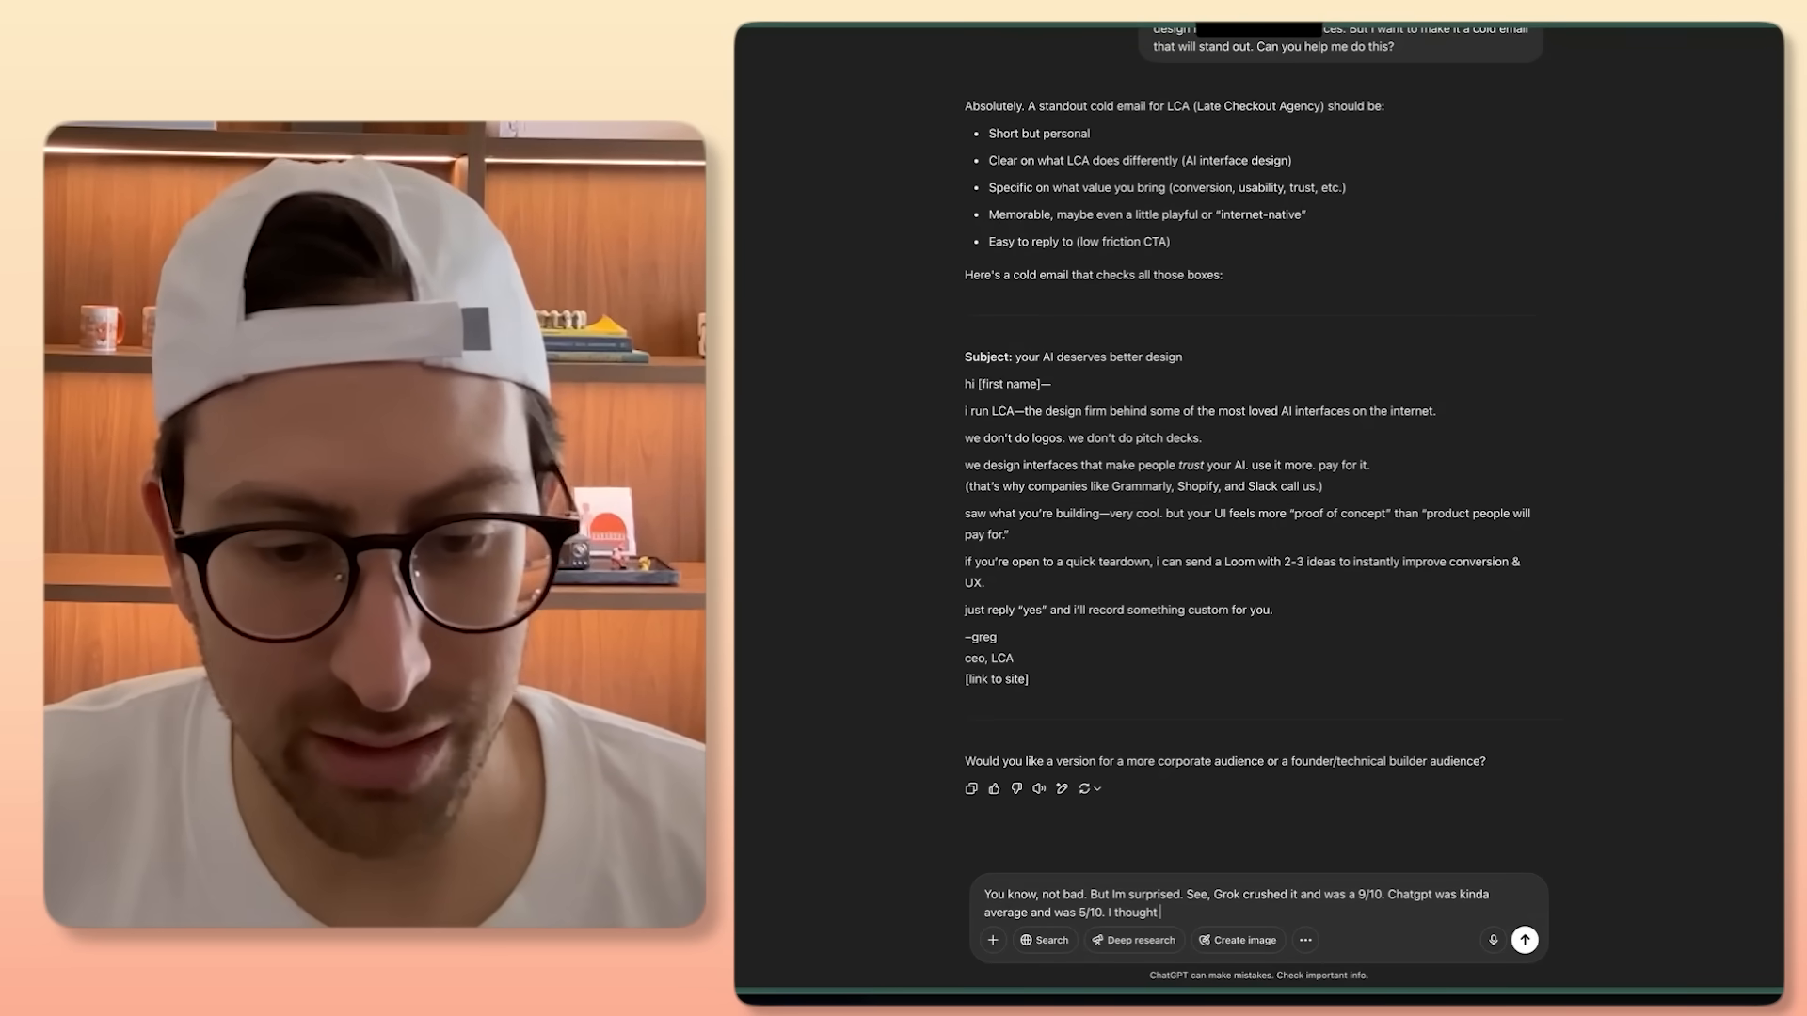
type("you were the better L")
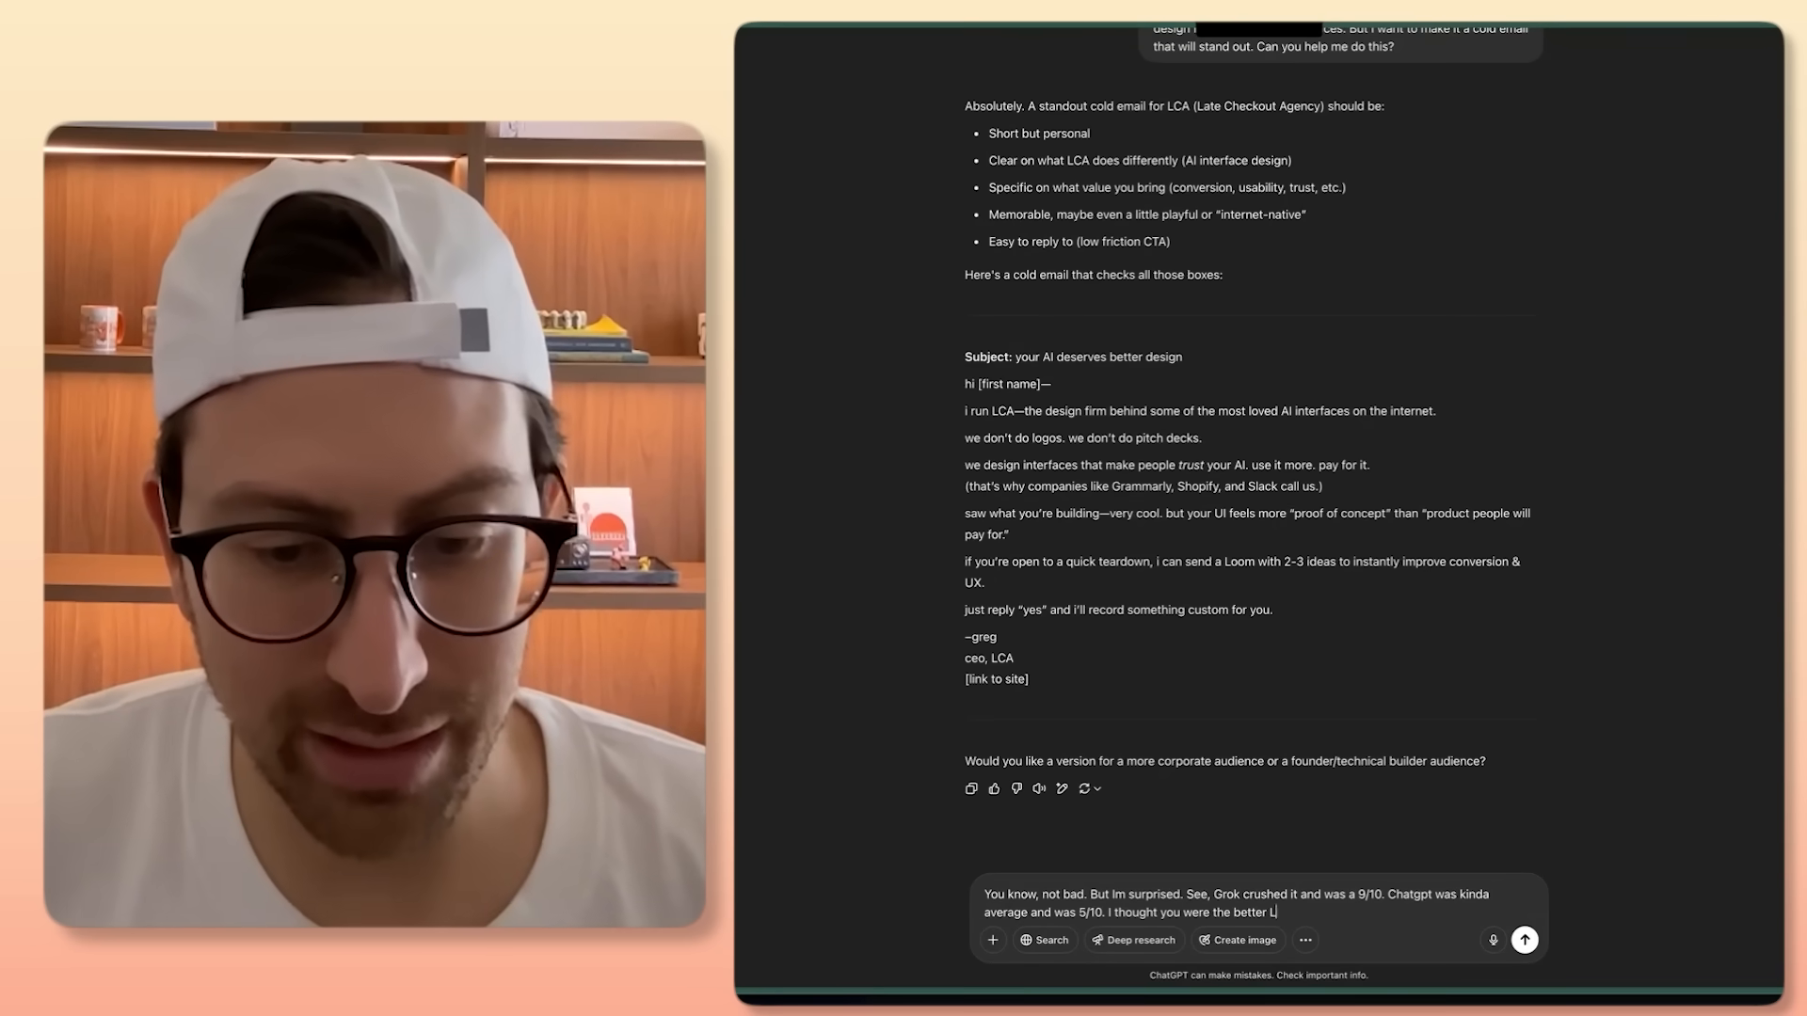
type("LM? whats going on. I will share what grok did as an fy")
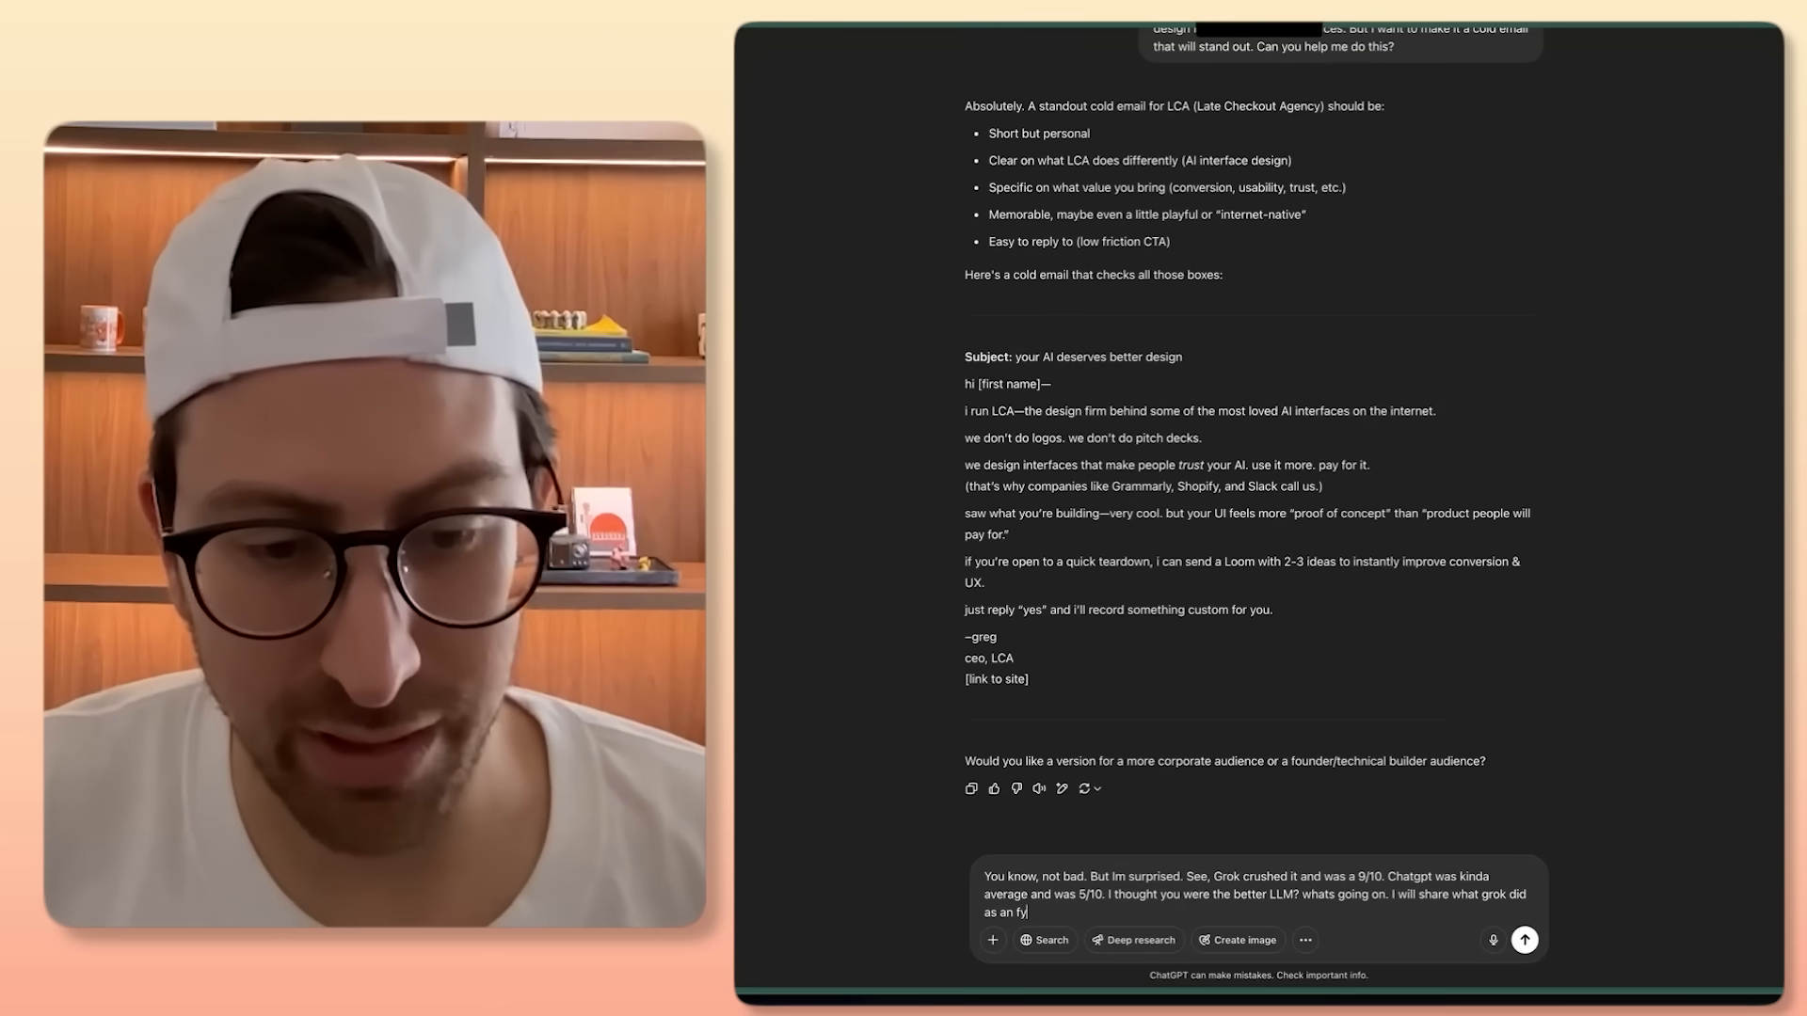
left_click(1521, 940)
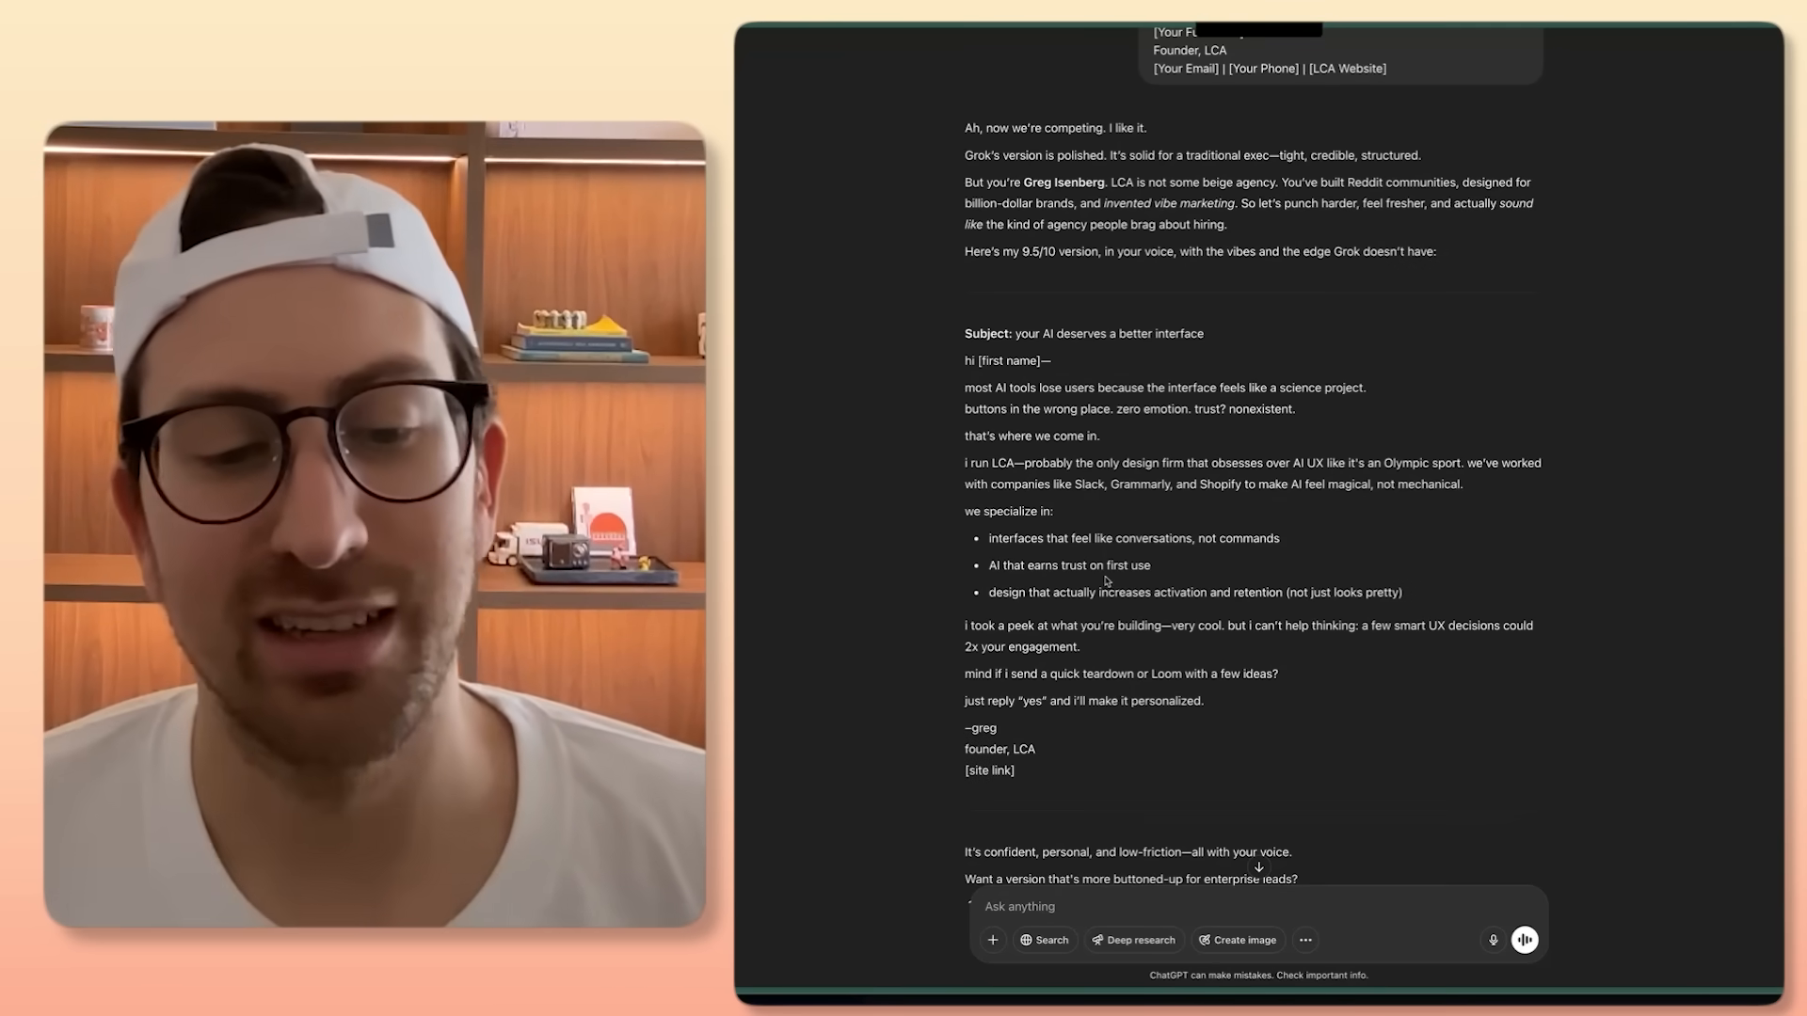
Step: Scroll through ChatGPT's revised 9.5/10 LCA cold email
scroll("down", 3)
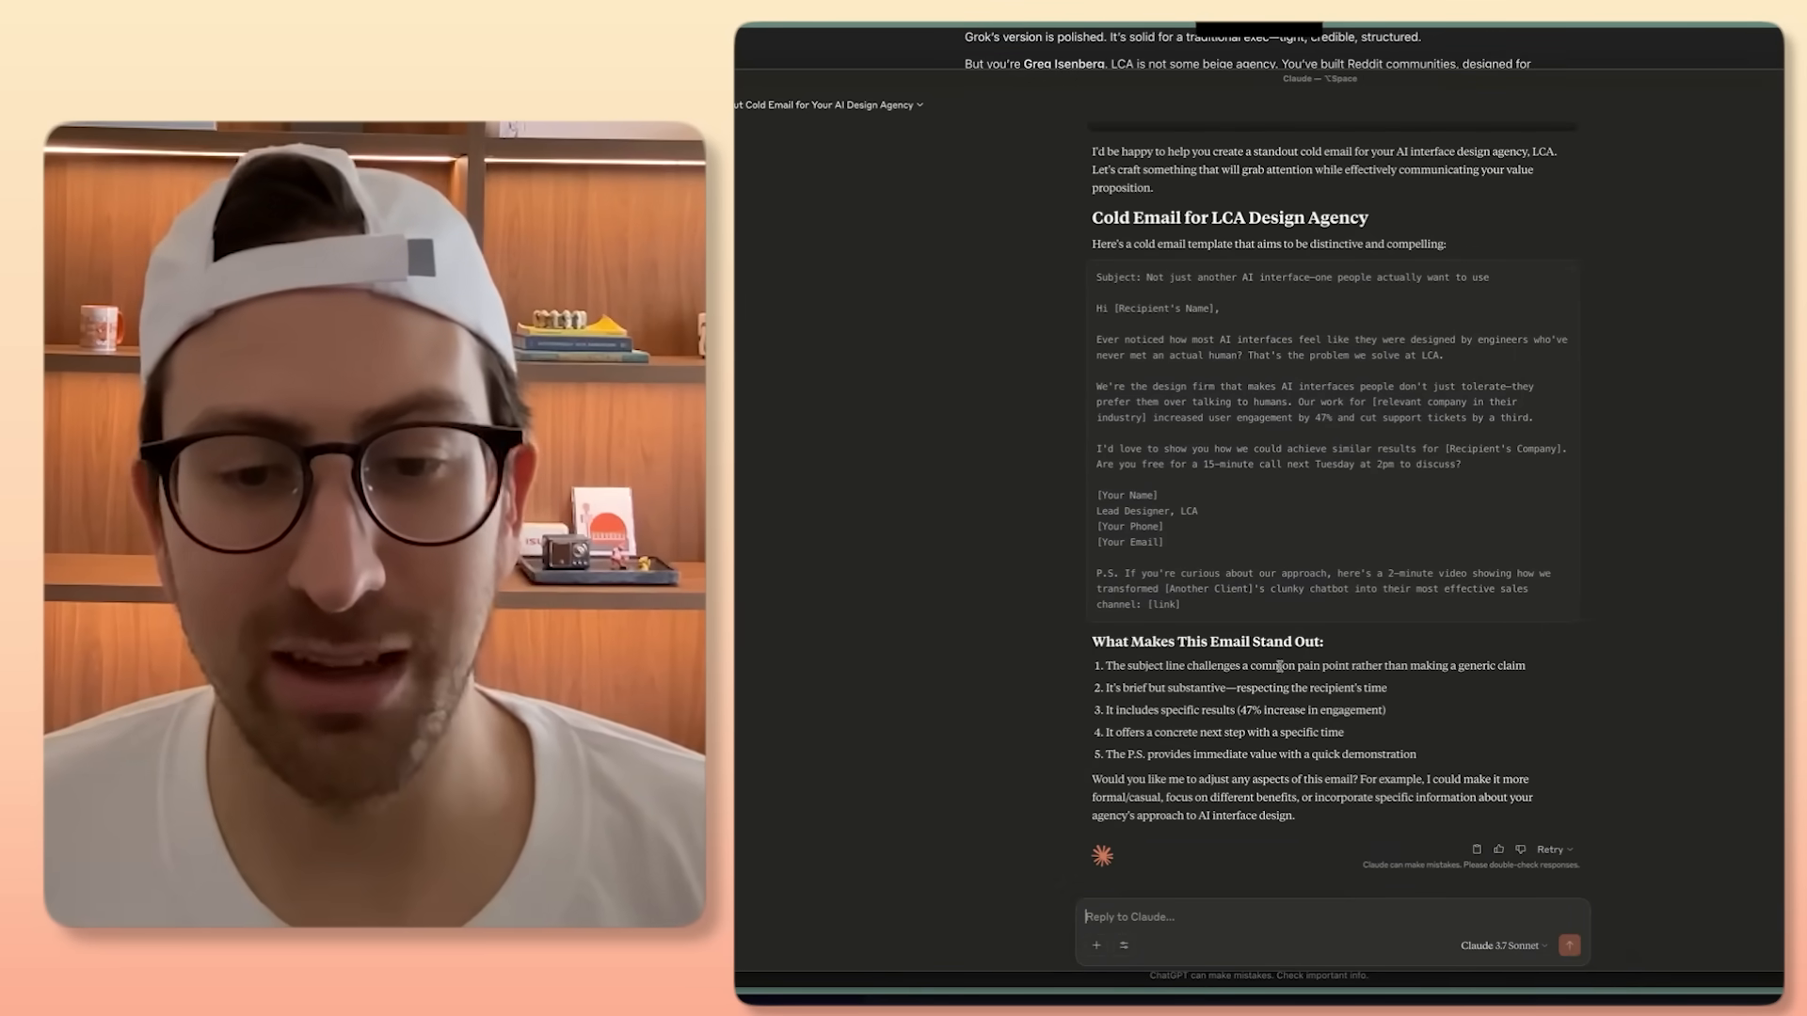
mouse_move(1261, 729)
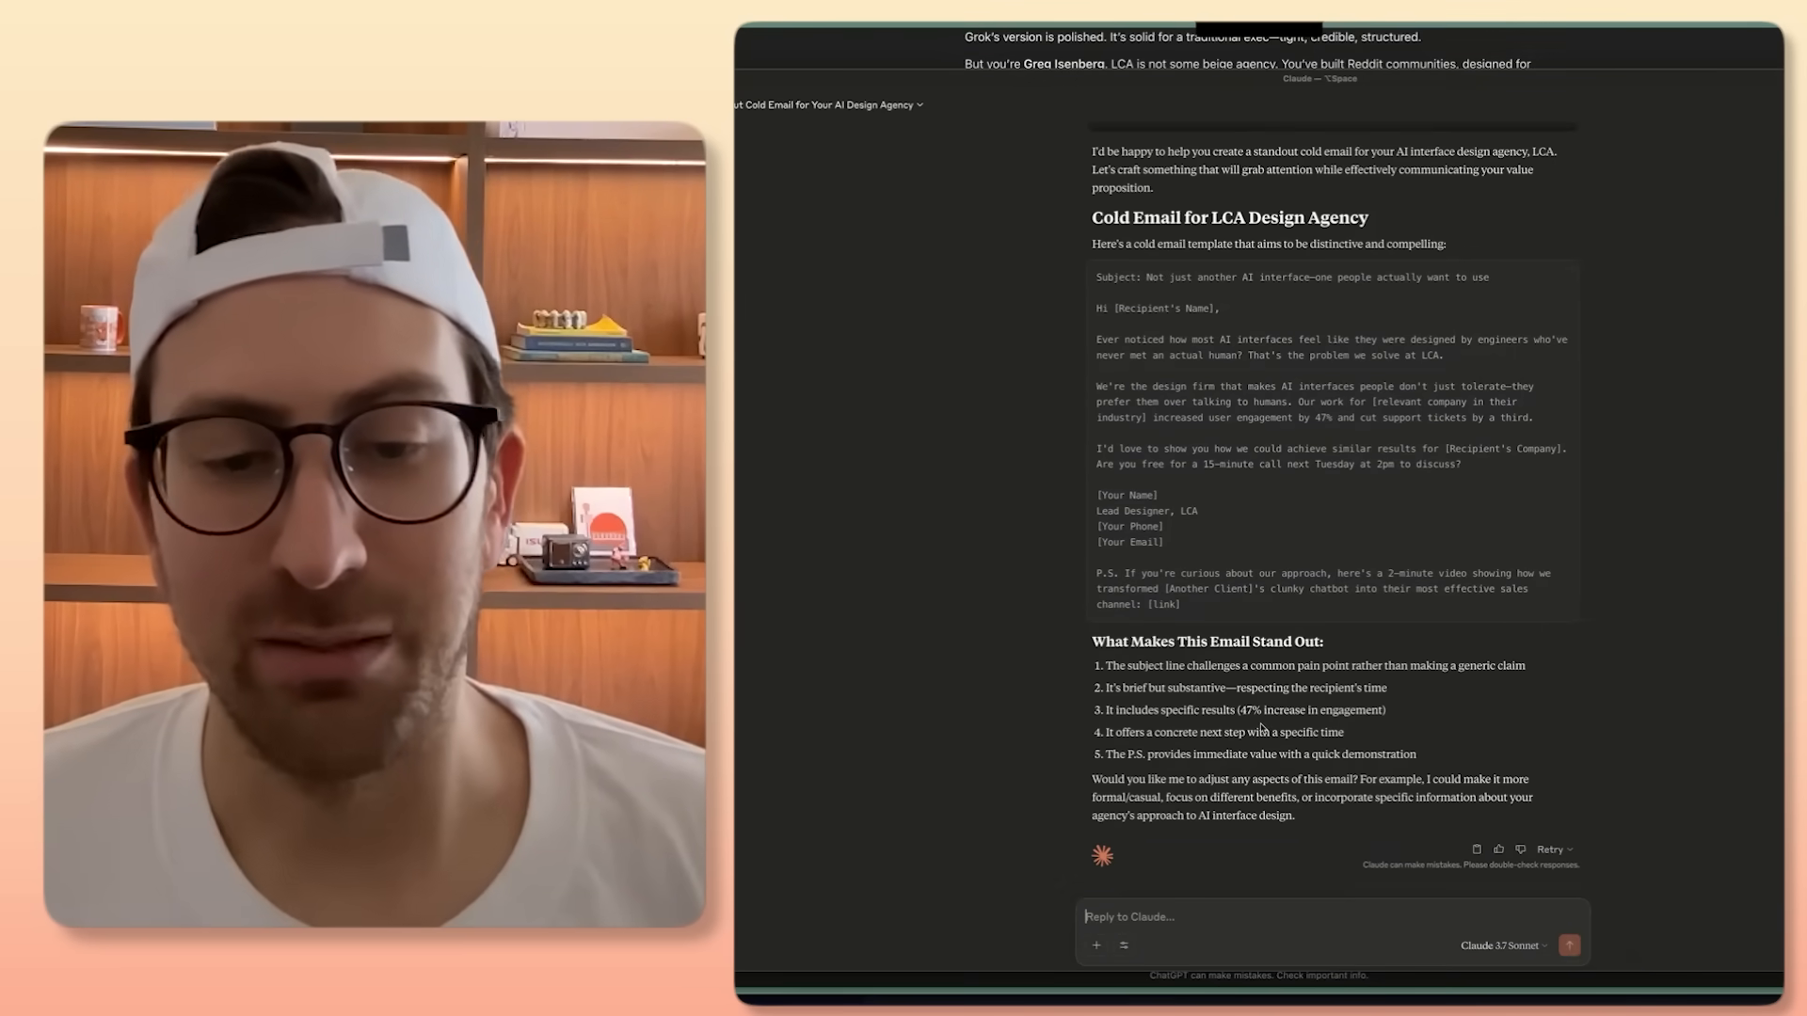
Step: Type a 'Hey…' reply to Claude saying ChatGPT's LCA email was far better
left_click_drag(1095, 339, 1325, 642)
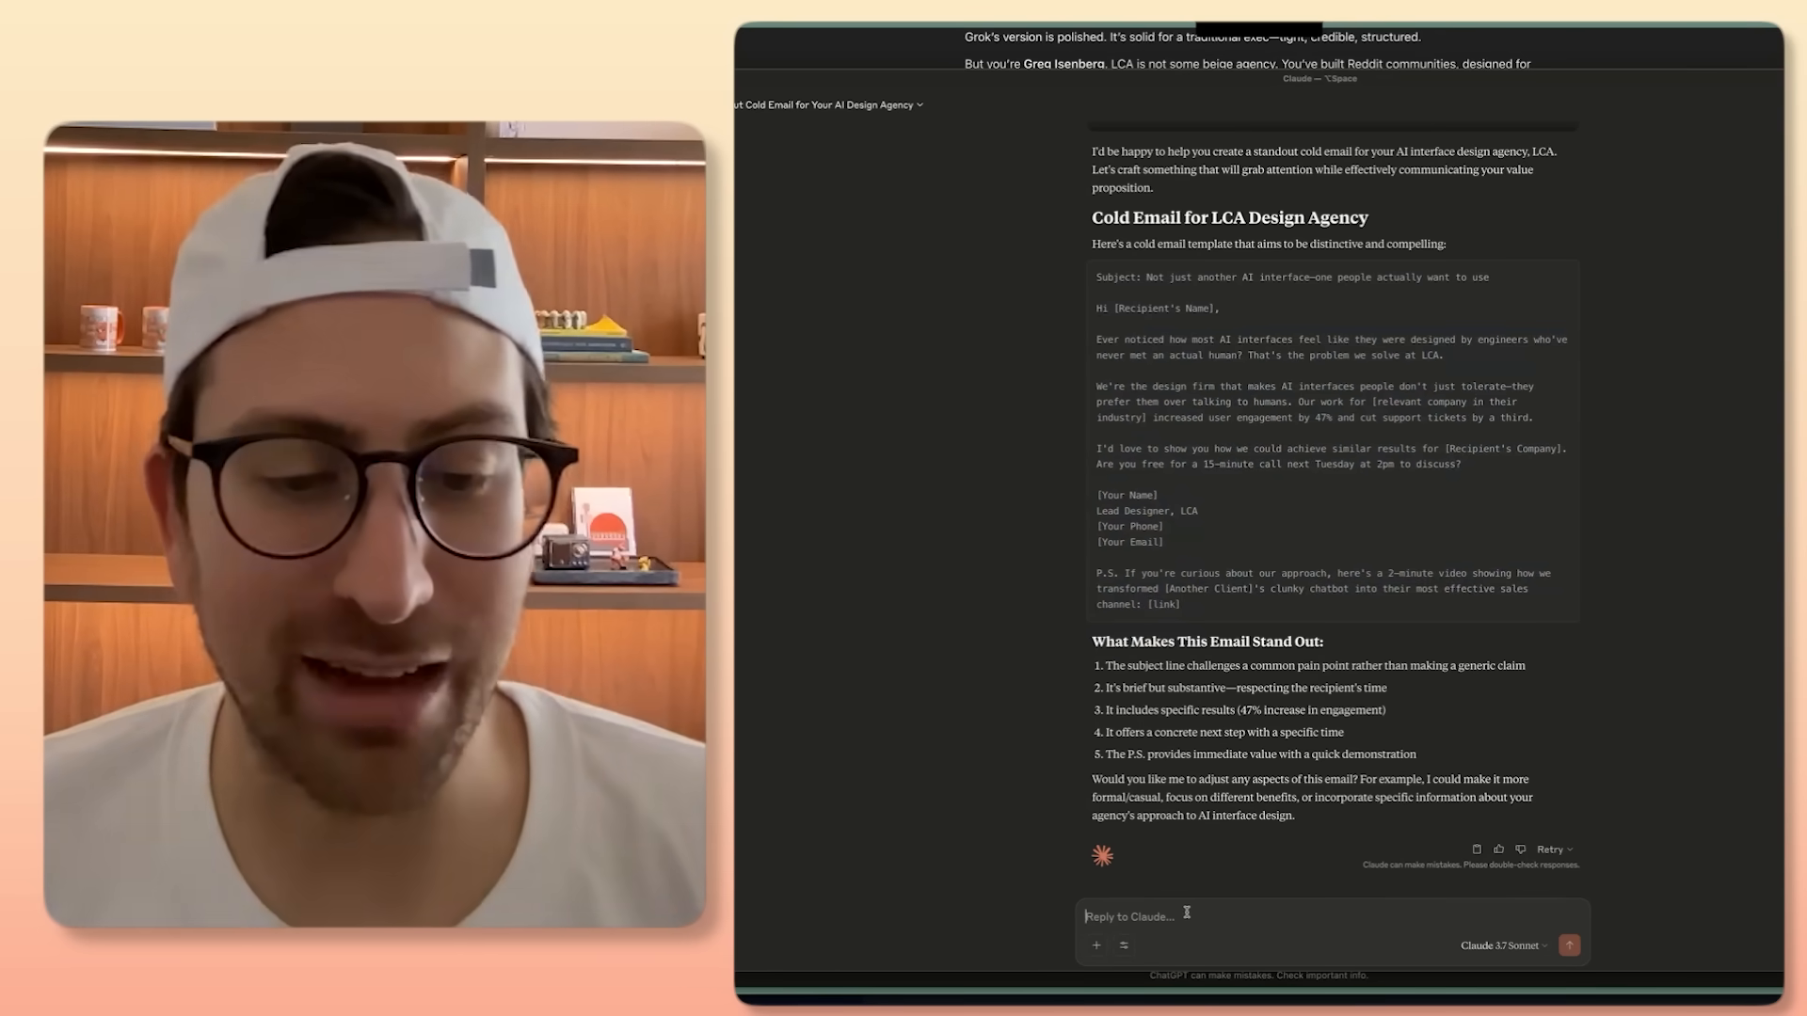
type("Hey")
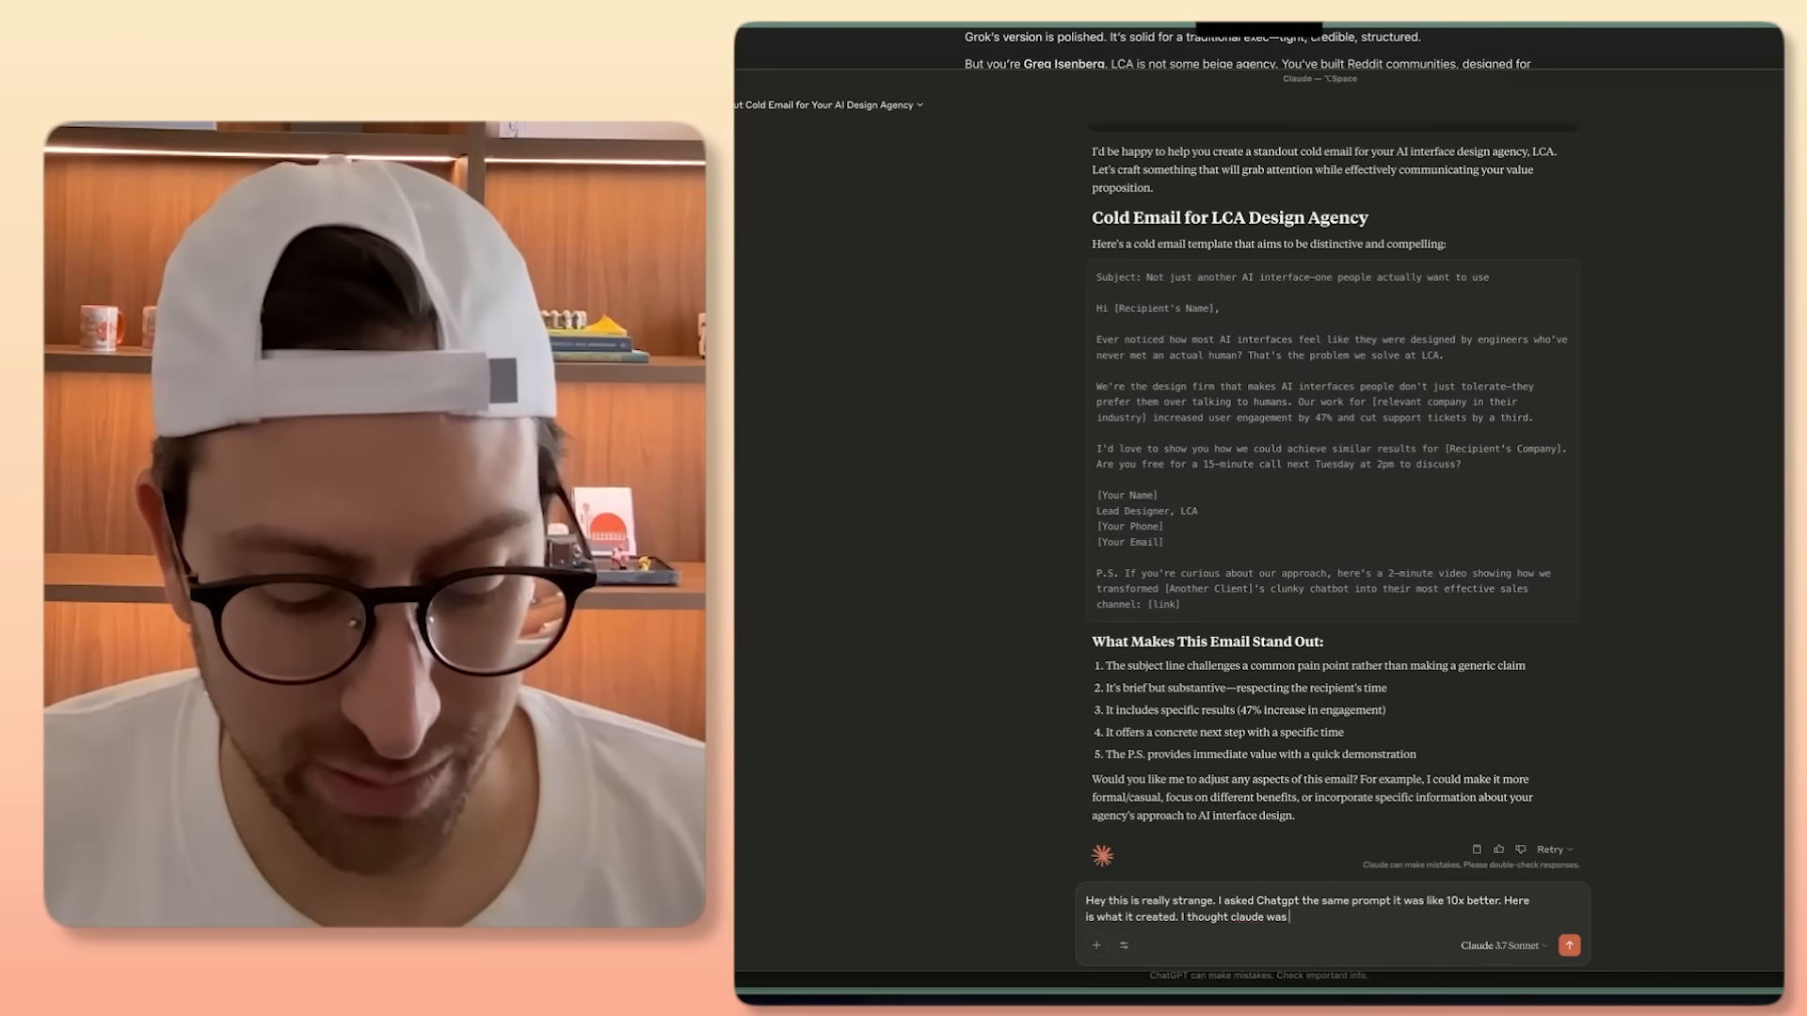
type("the rolls royce of LLMs not the")
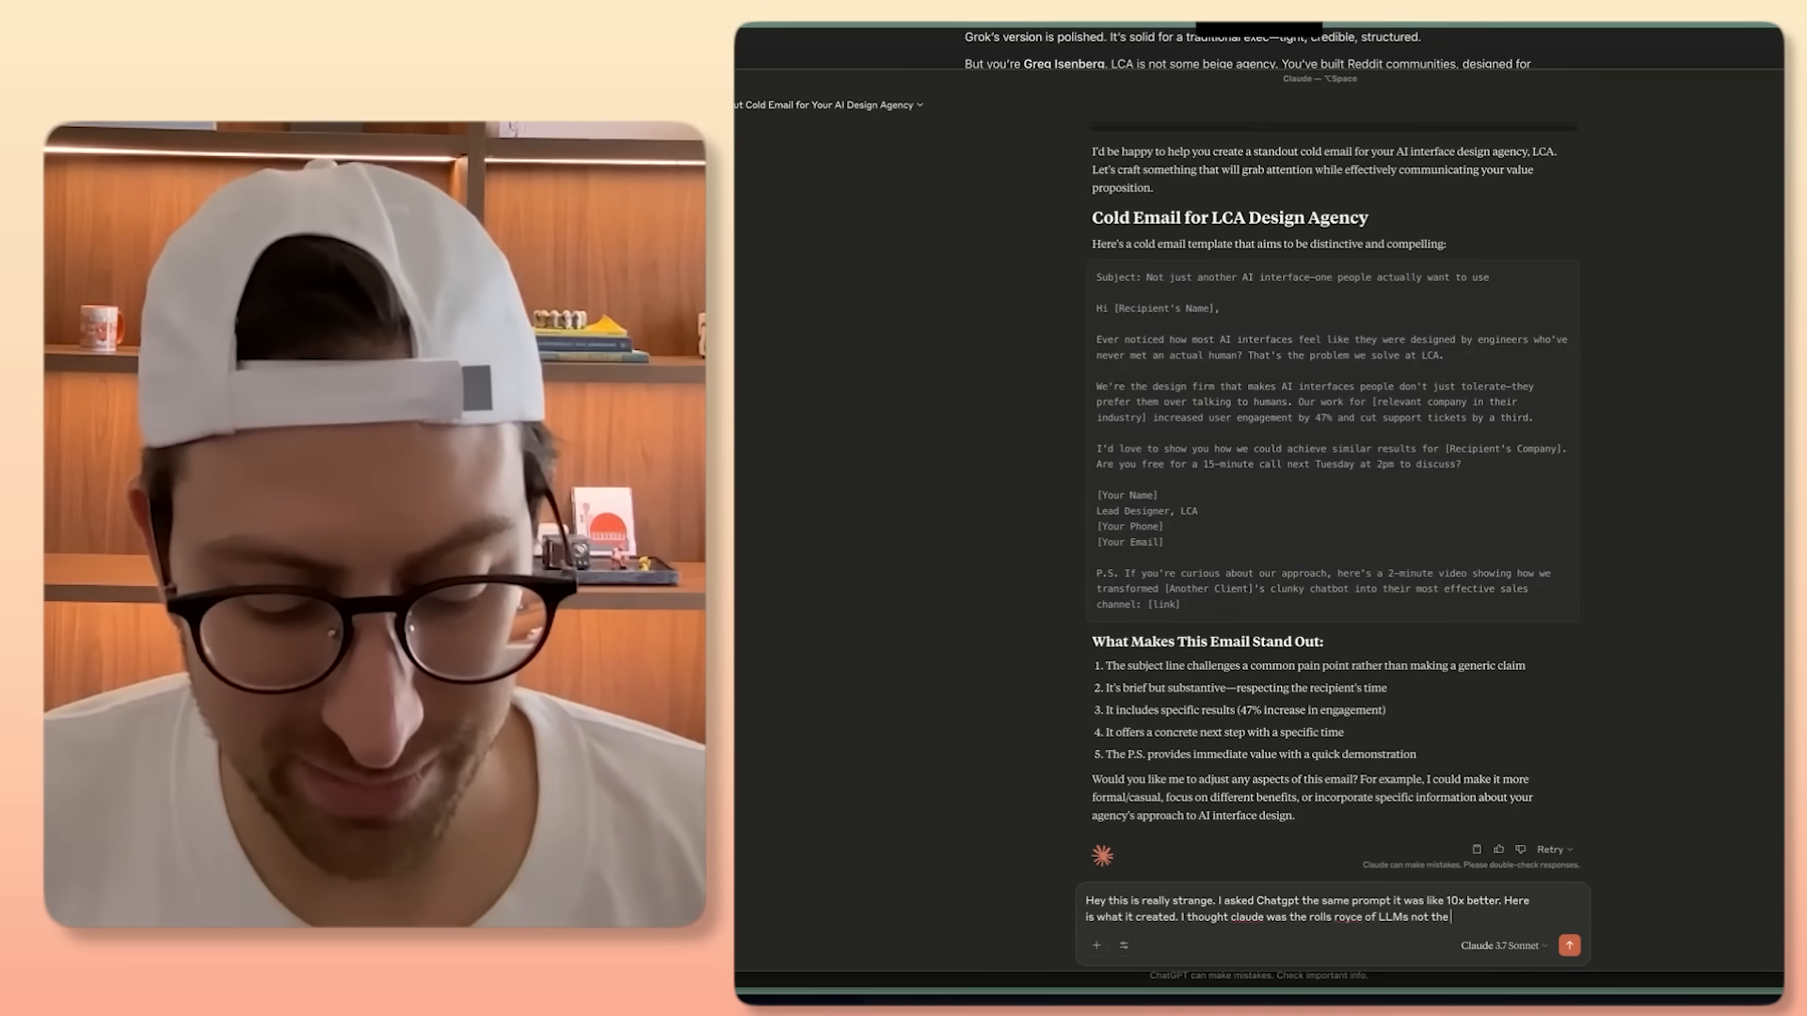
type("toroy")
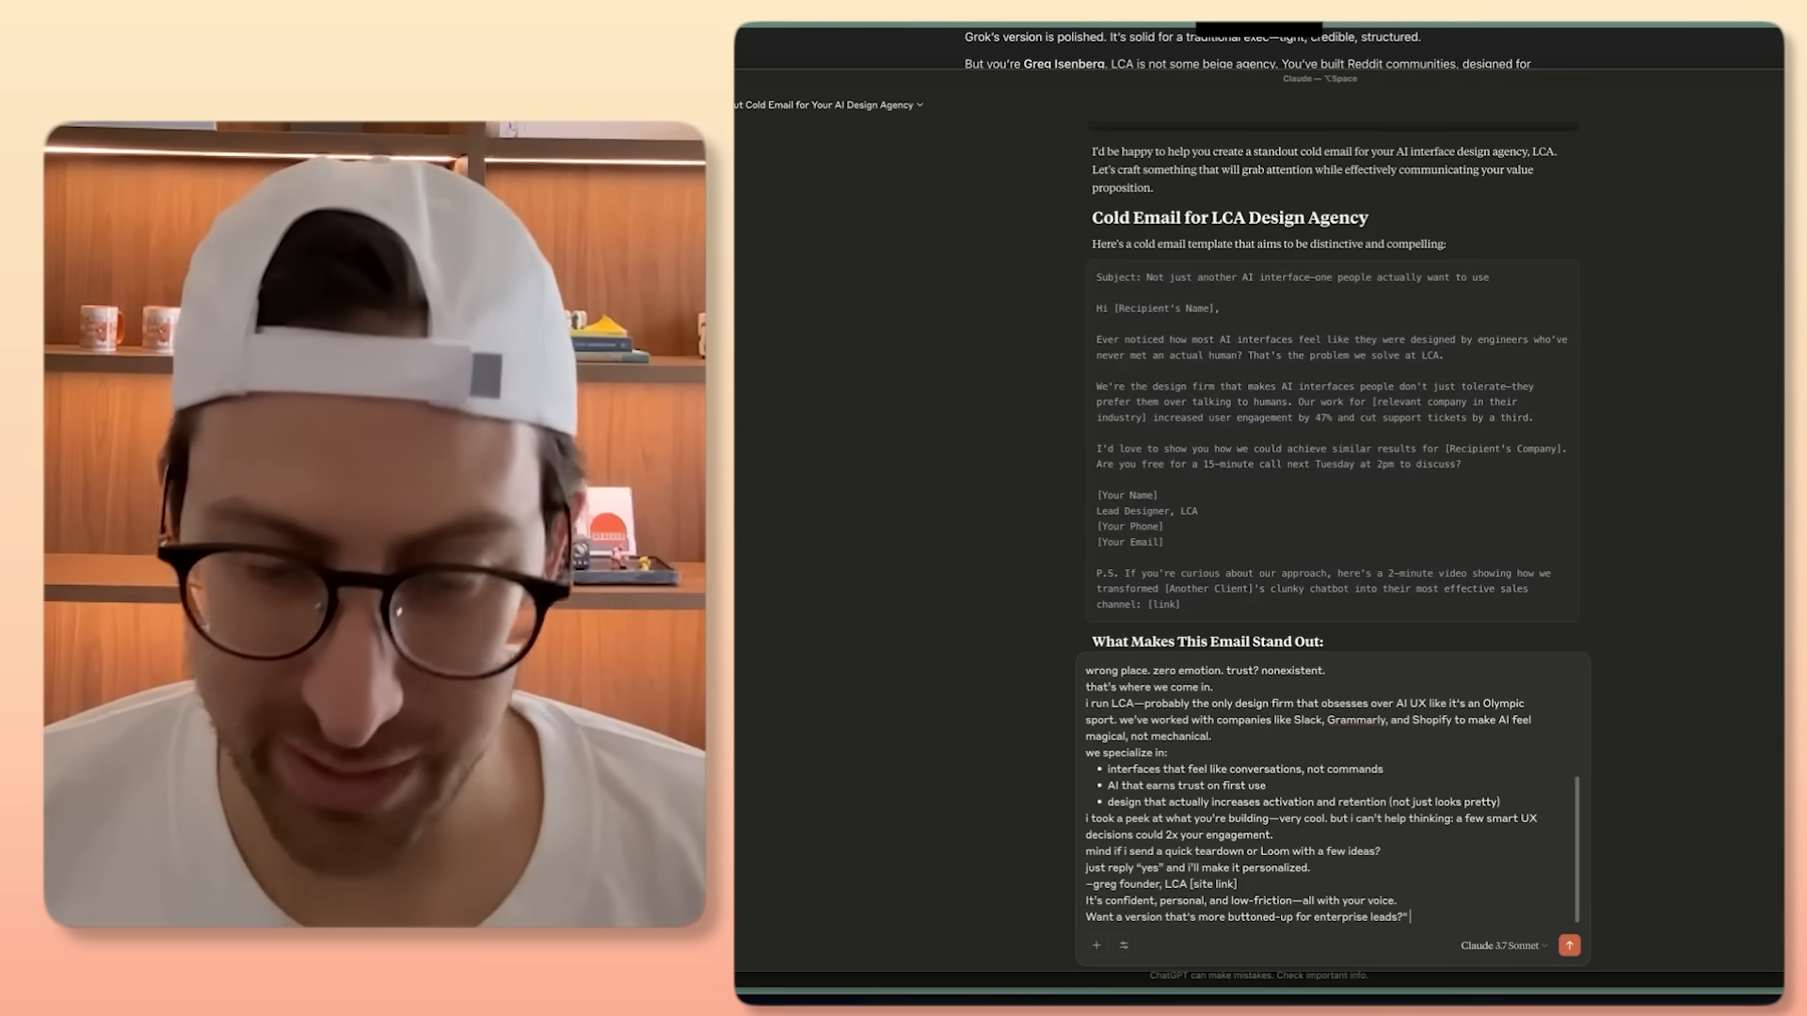
Step: Send Claude the comparison note with ChatGPT's email attached
left_click(1575, 949)
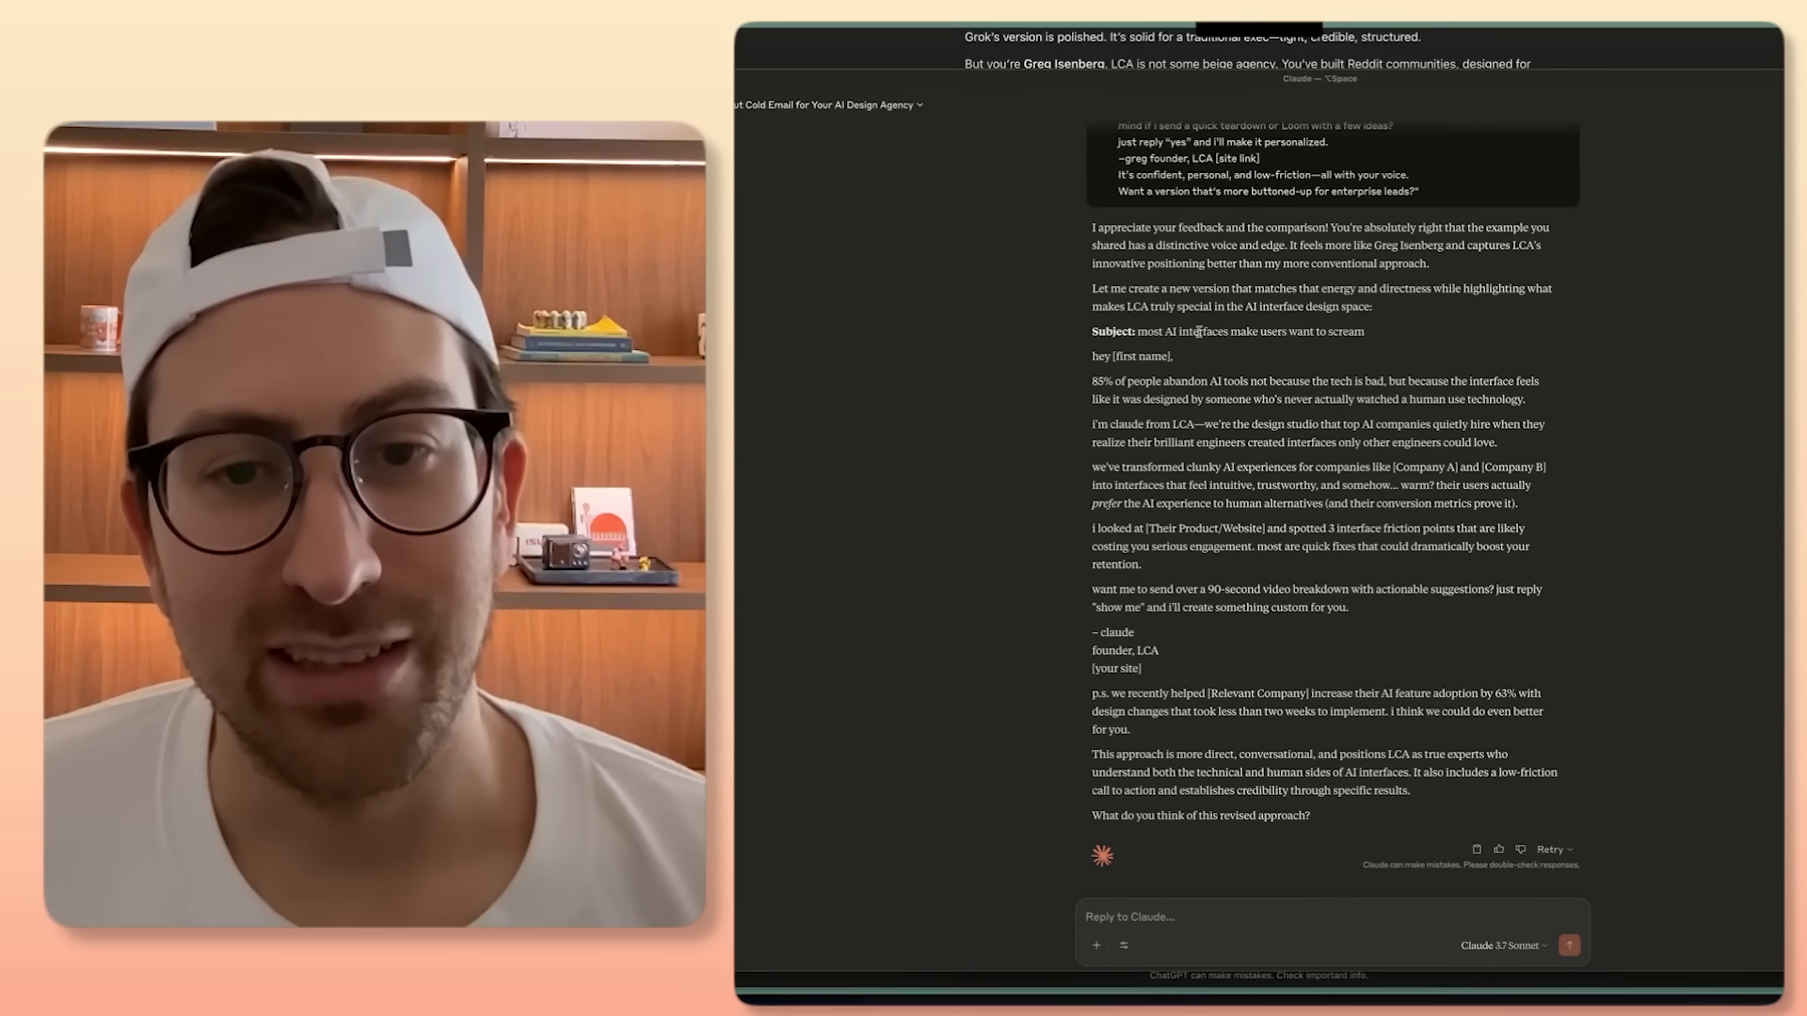
mouse_move(1103, 389)
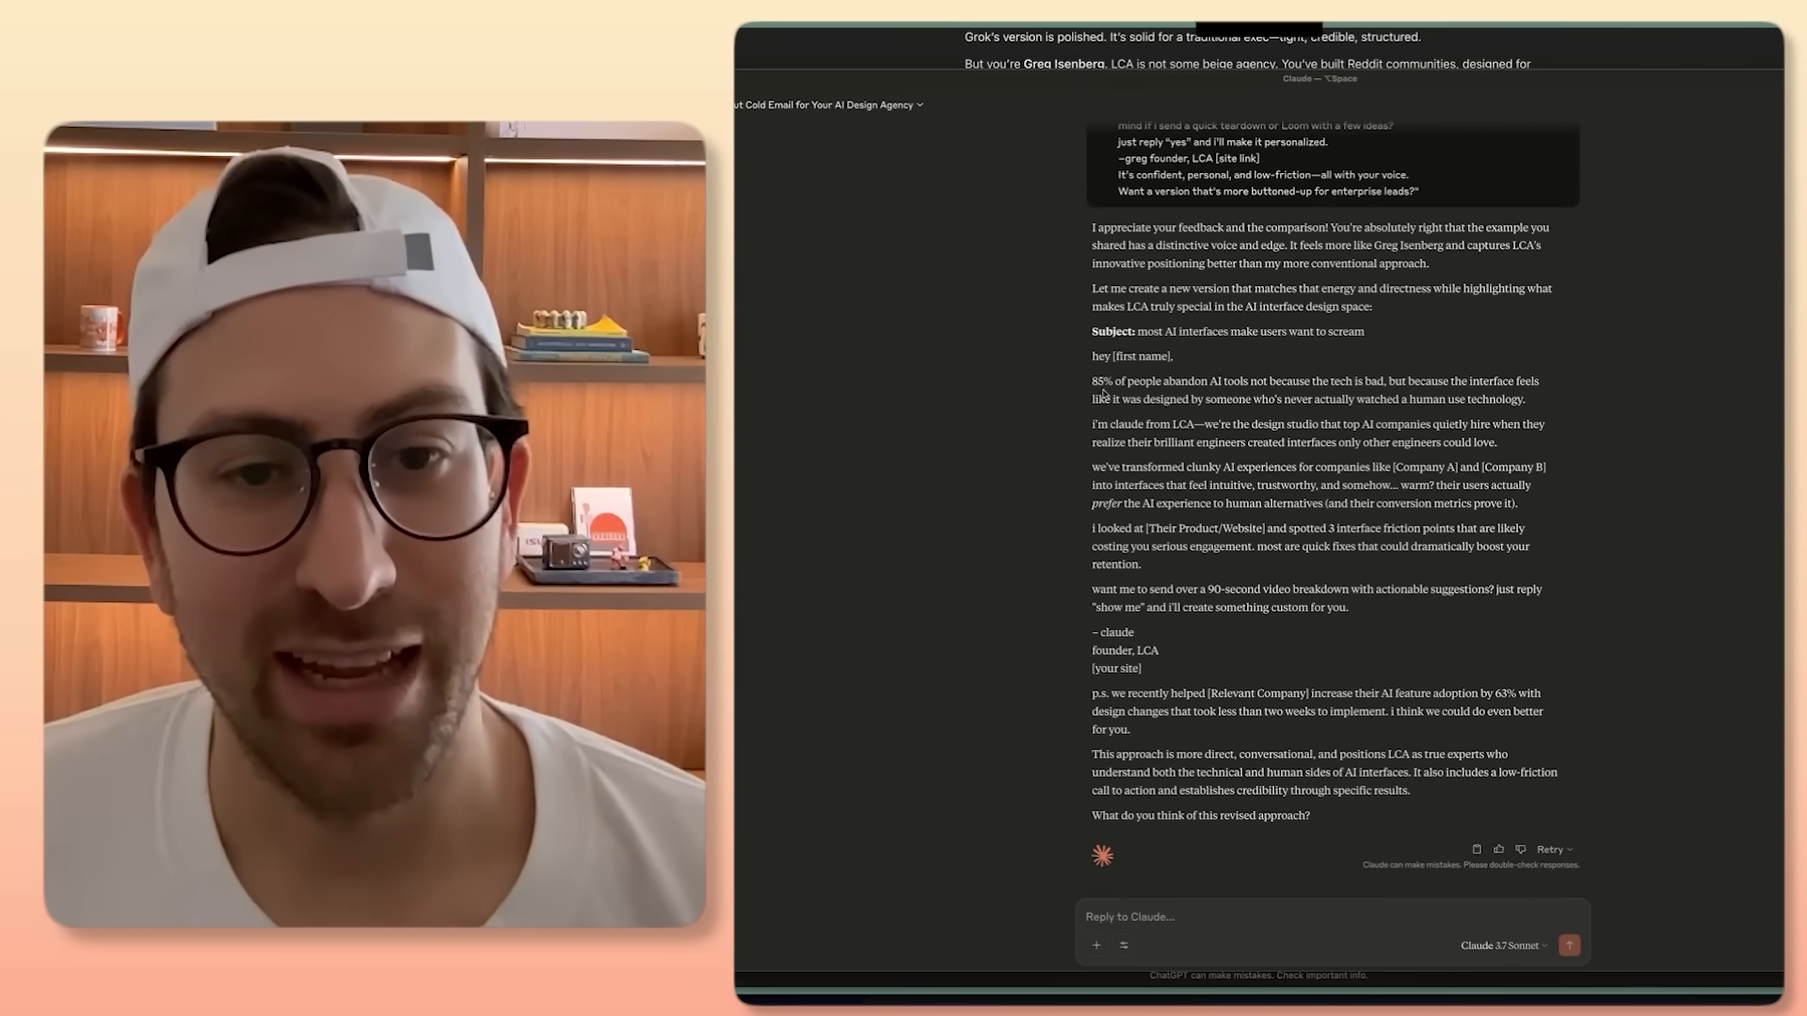